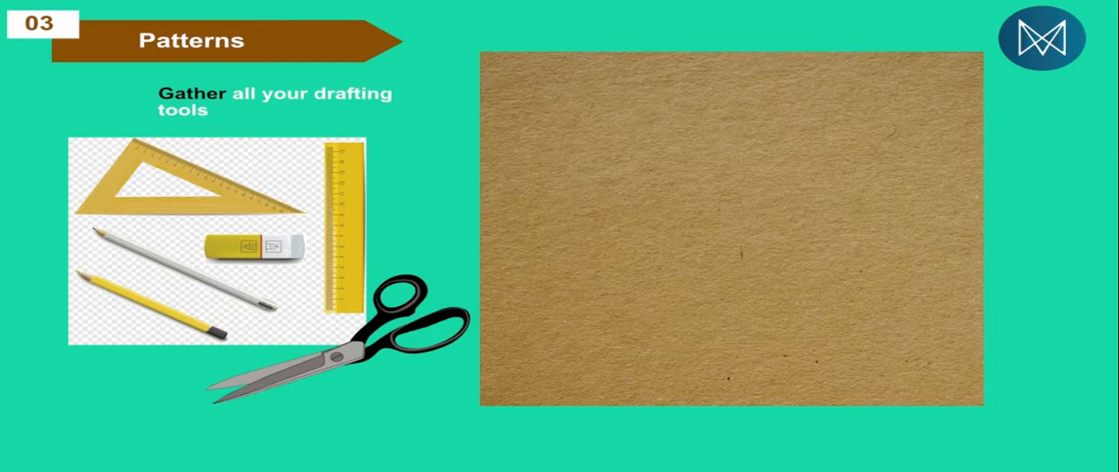
mouse_move(617, 354)
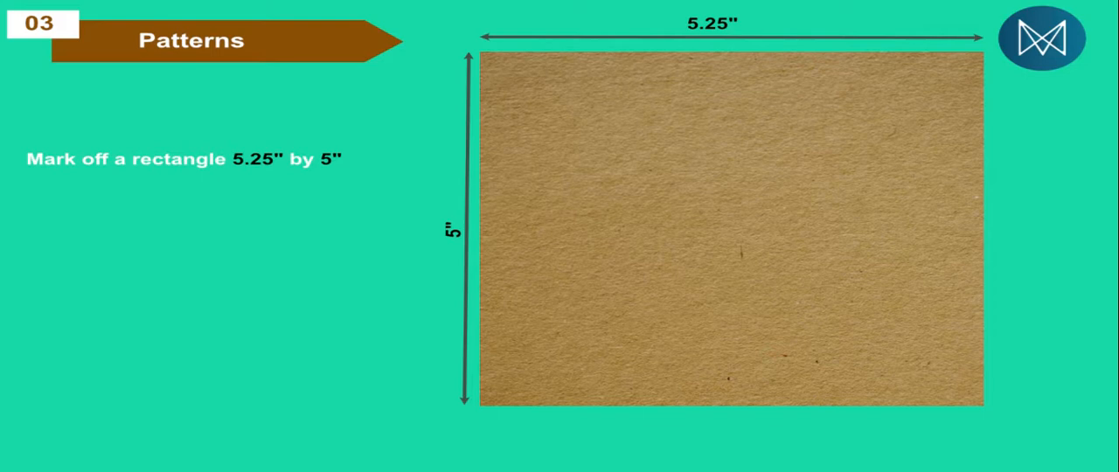
mouse_move(493, 98)
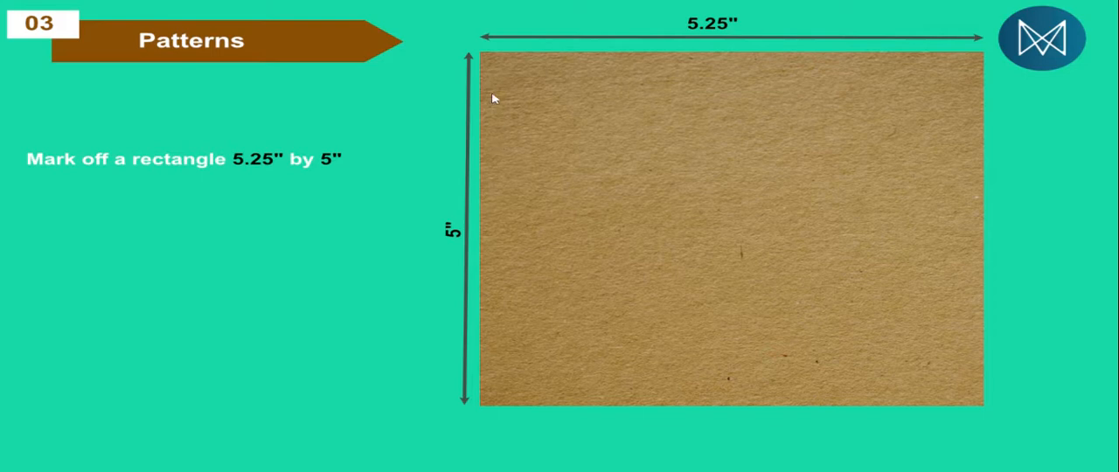
mouse_move(728, 17)
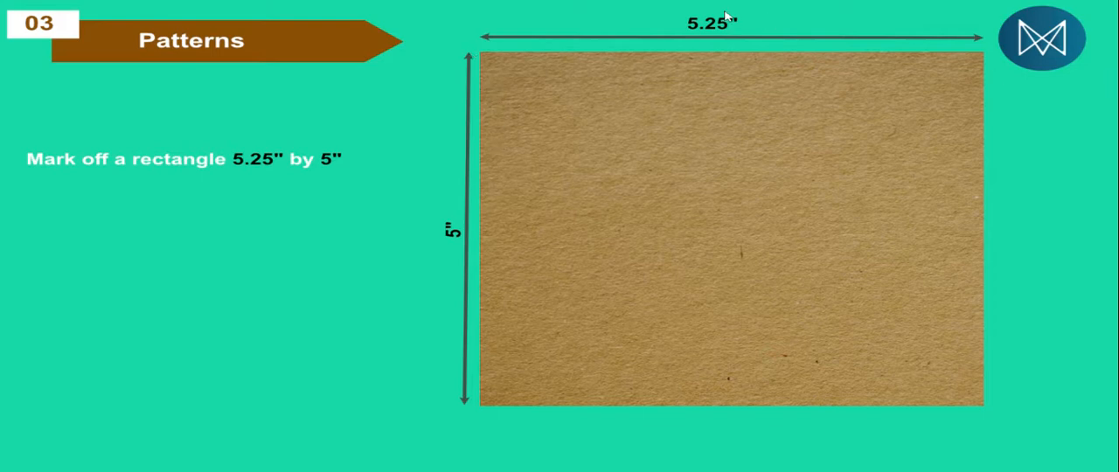
mouse_move(699, 184)
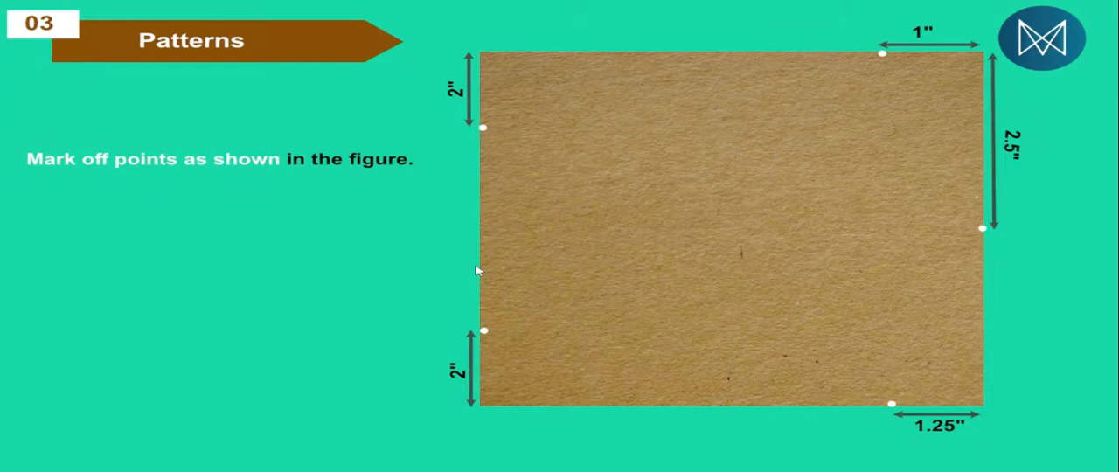
mouse_move(733, 183)
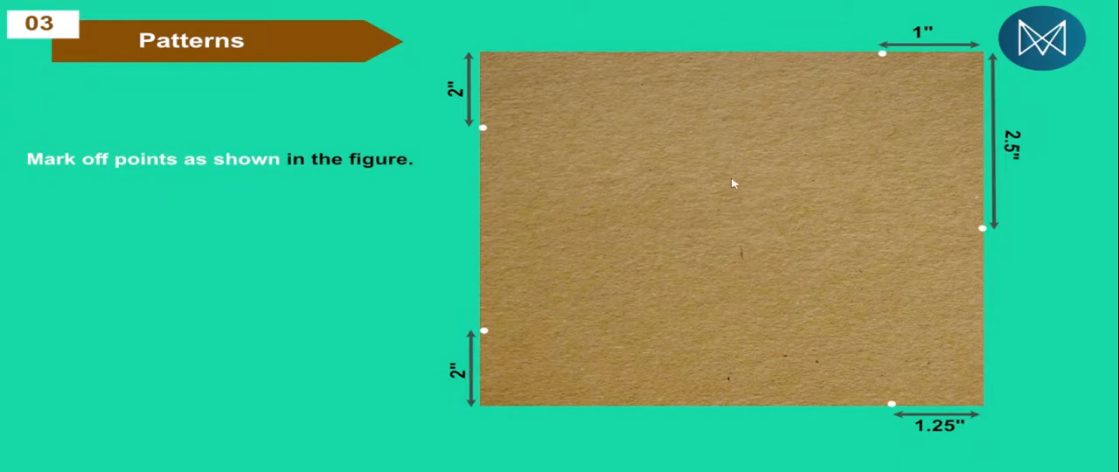
mouse_move(887, 56)
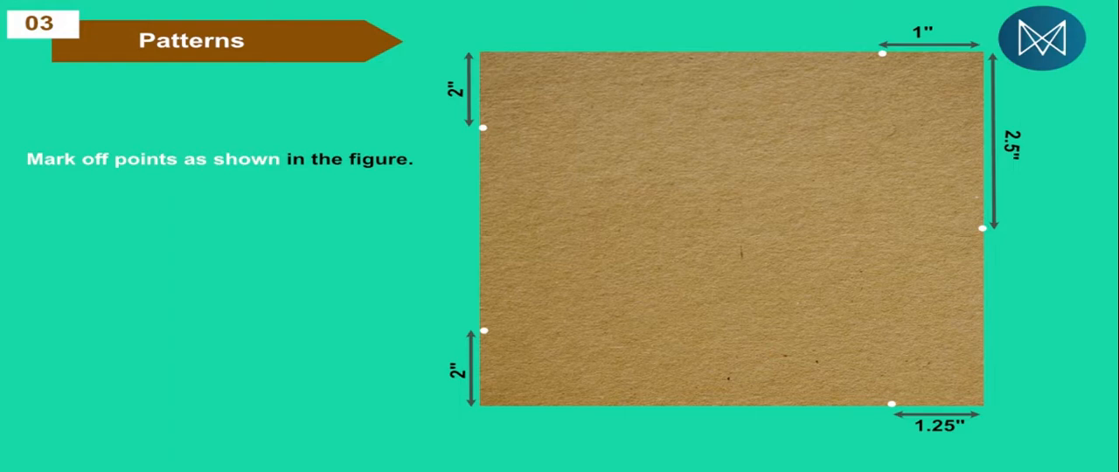
mouse_move(987, 60)
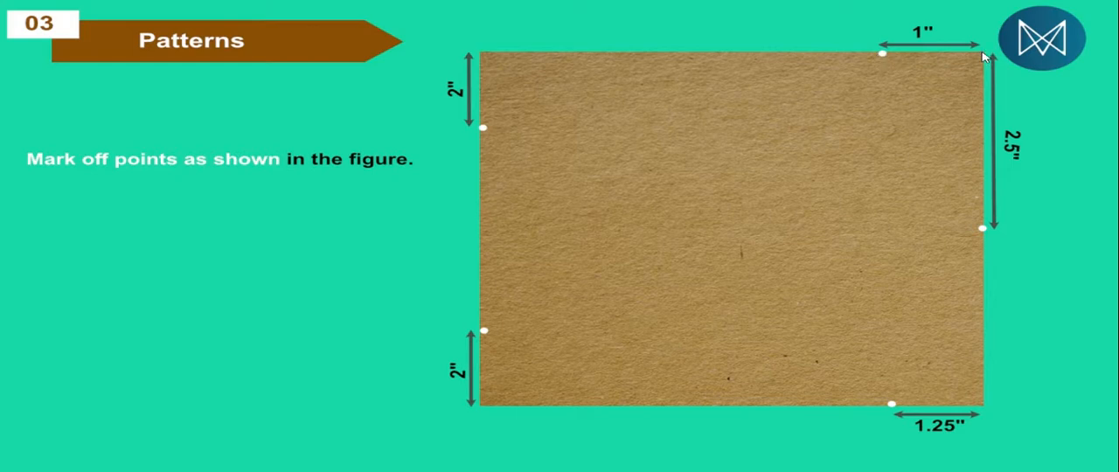
mouse_move(883, 57)
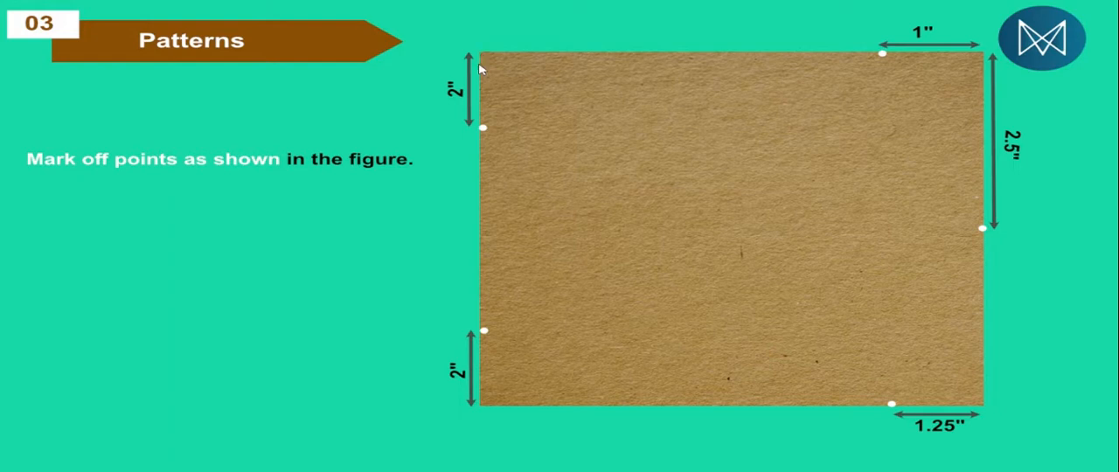
mouse_move(497, 406)
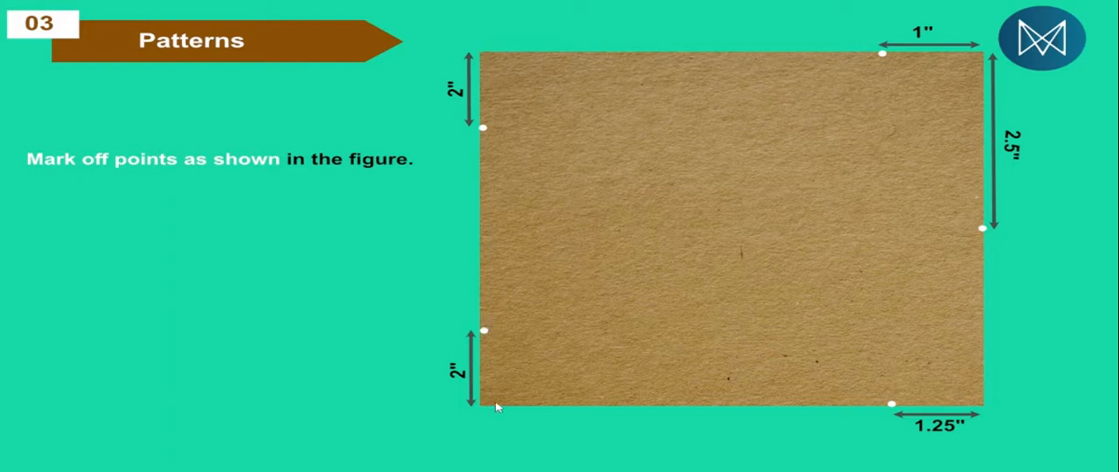
mouse_move(900, 400)
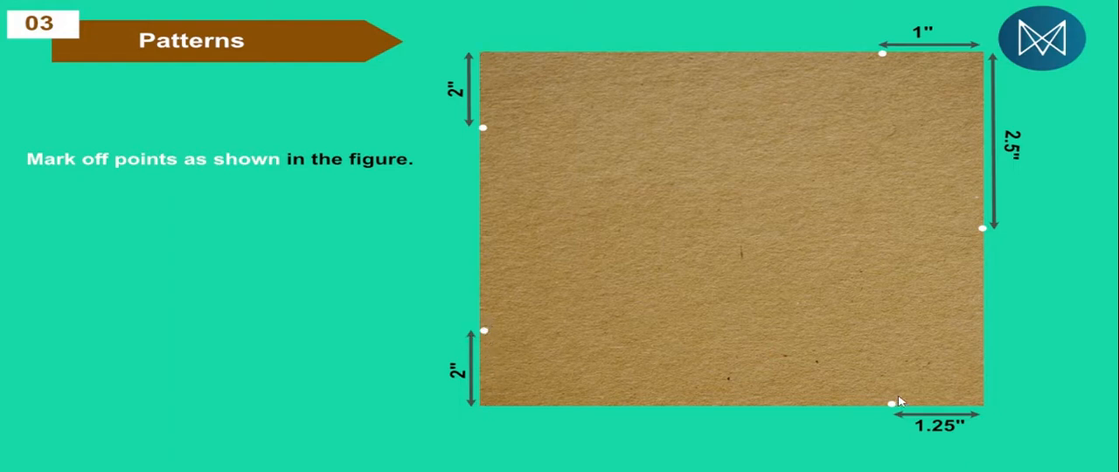
mouse_move(981, 406)
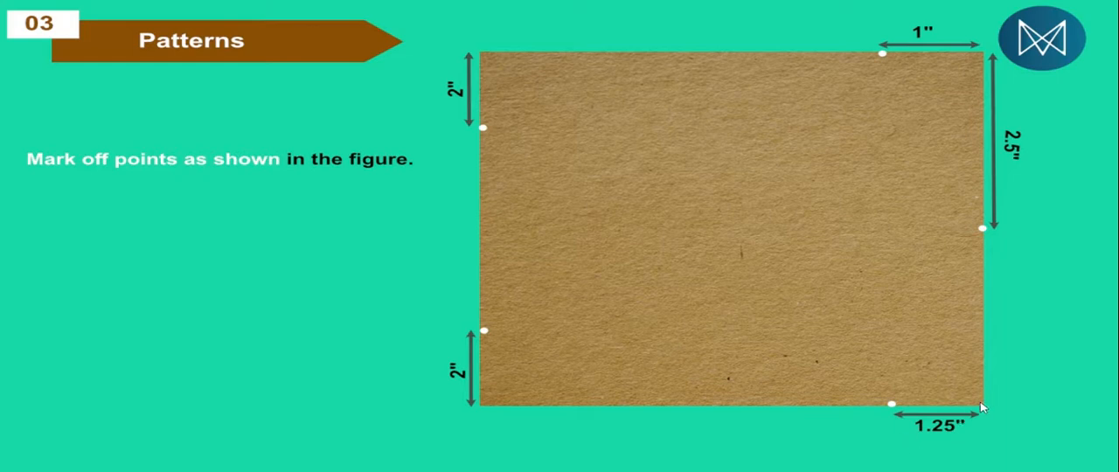
mouse_move(996, 229)
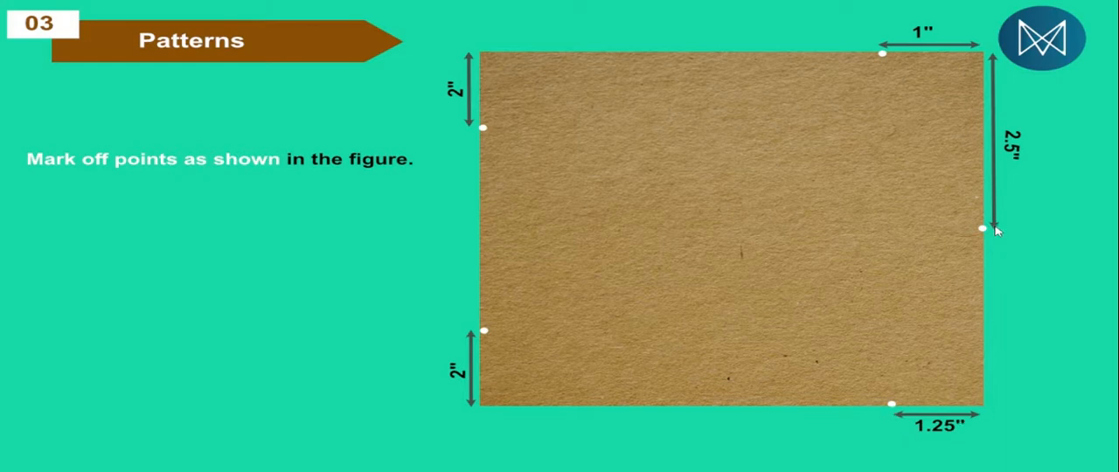
mouse_move(980, 104)
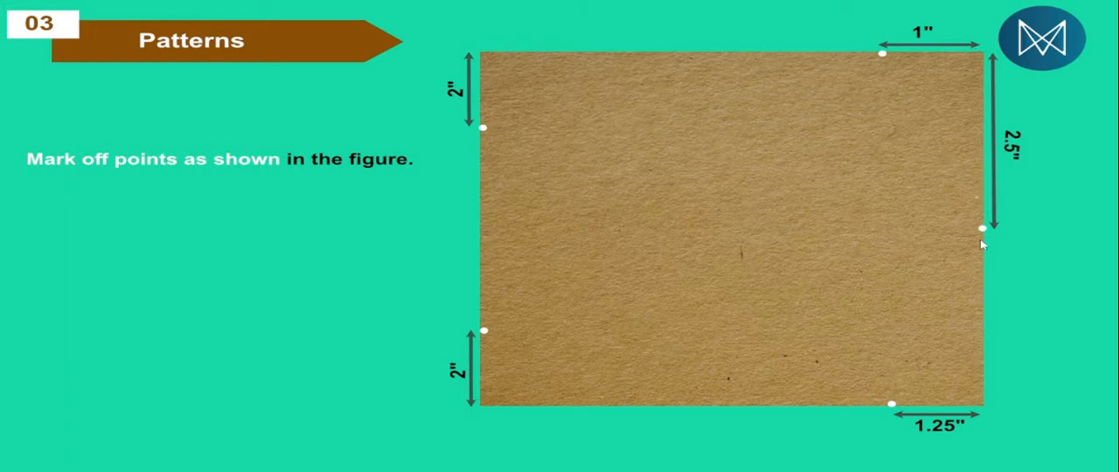
mouse_move(1002, 160)
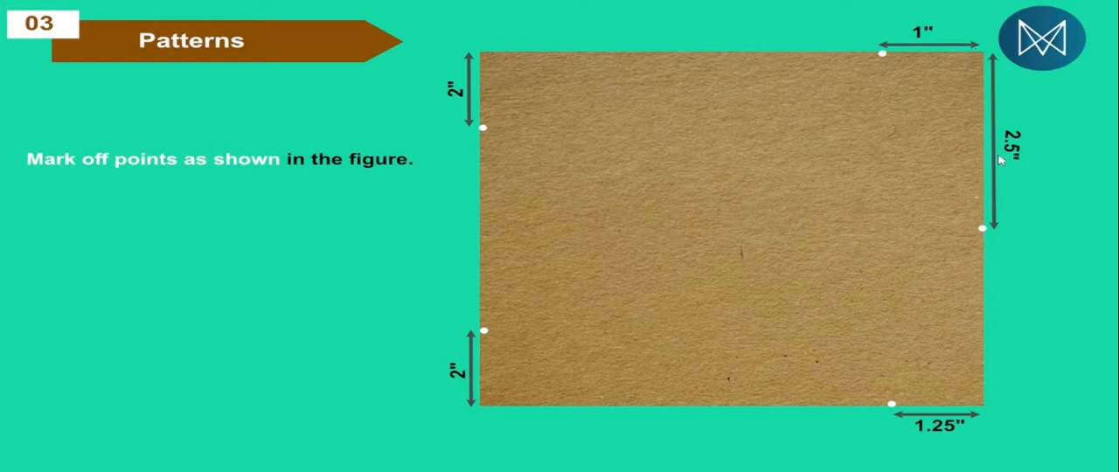
mouse_move(1003, 416)
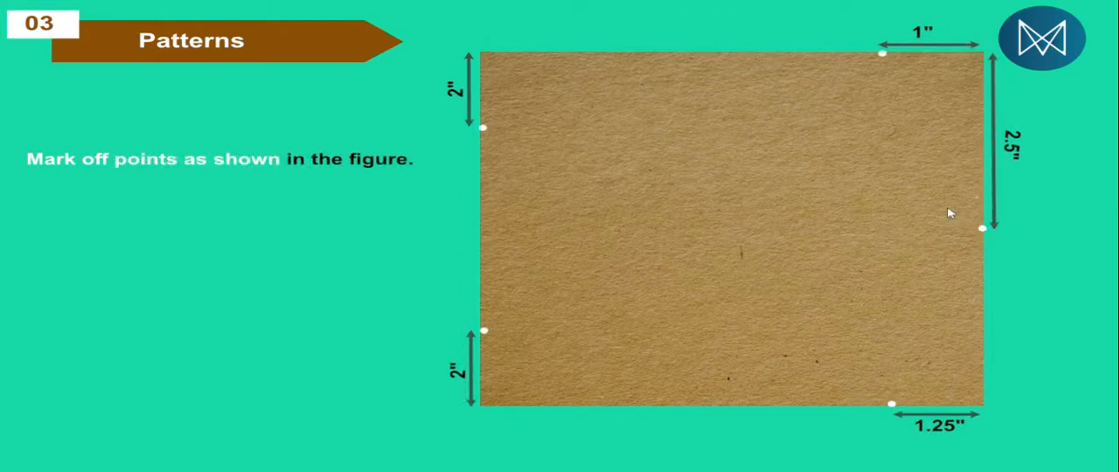
mouse_move(979, 55)
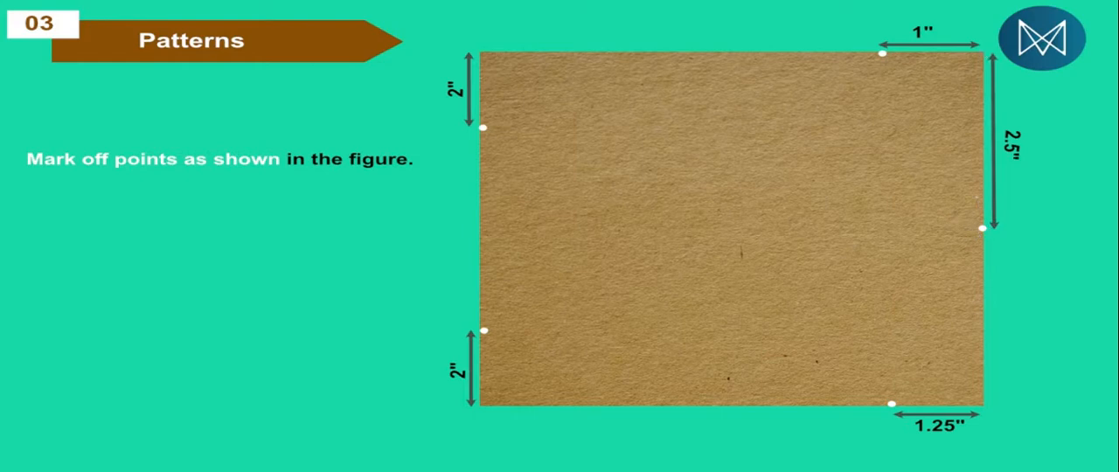
mouse_move(986, 61)
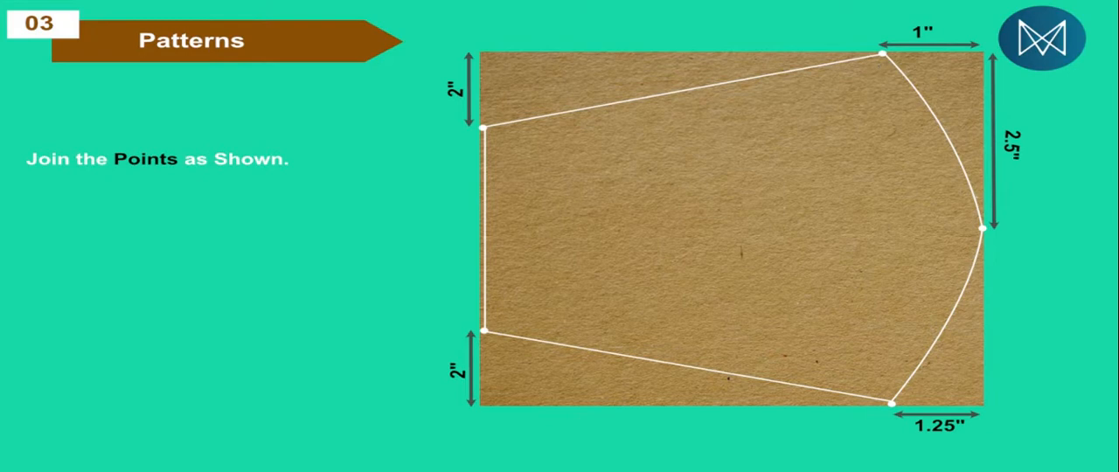
mouse_move(1003, 286)
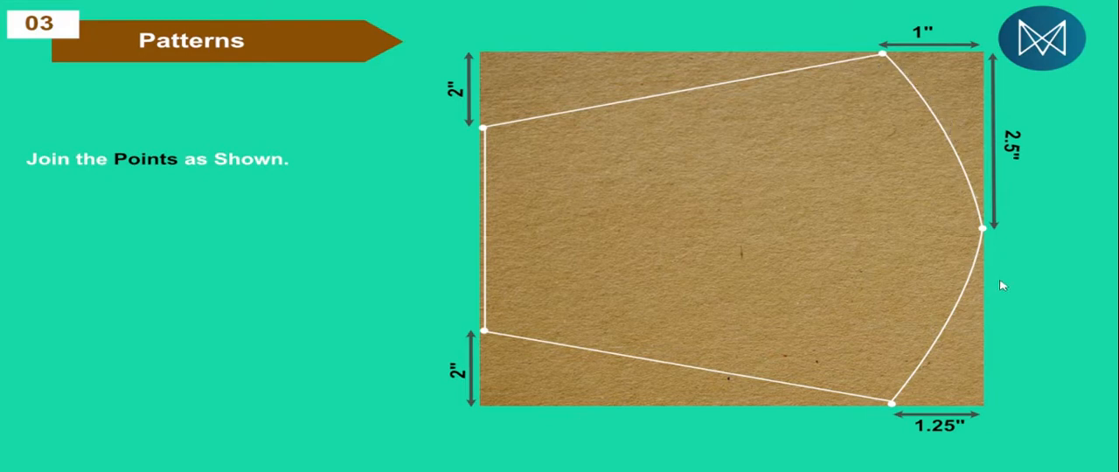
mouse_move(915, 122)
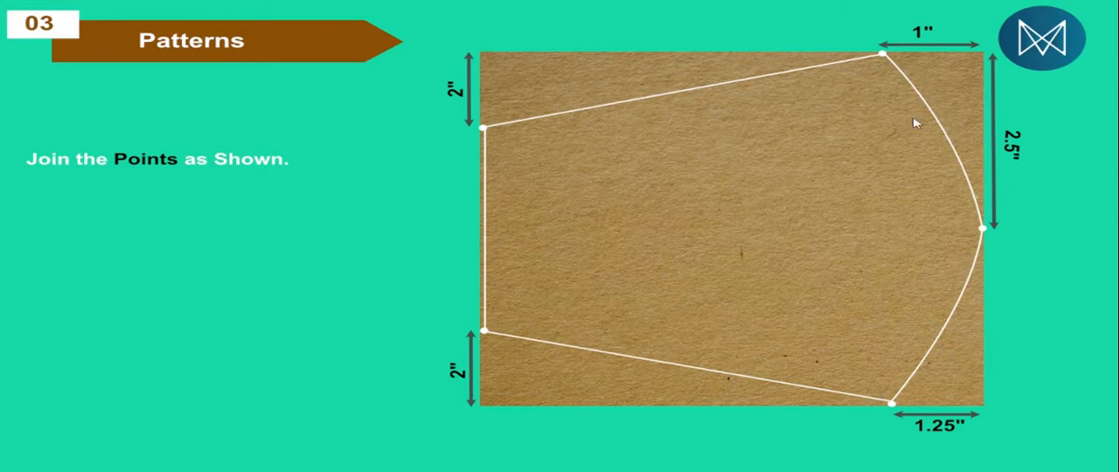
mouse_move(905, 99)
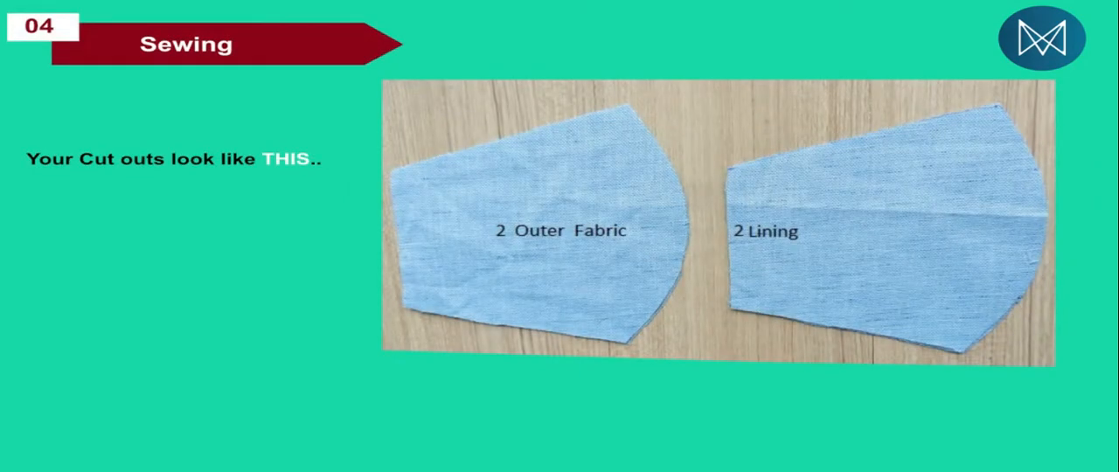
mouse_move(366, 269)
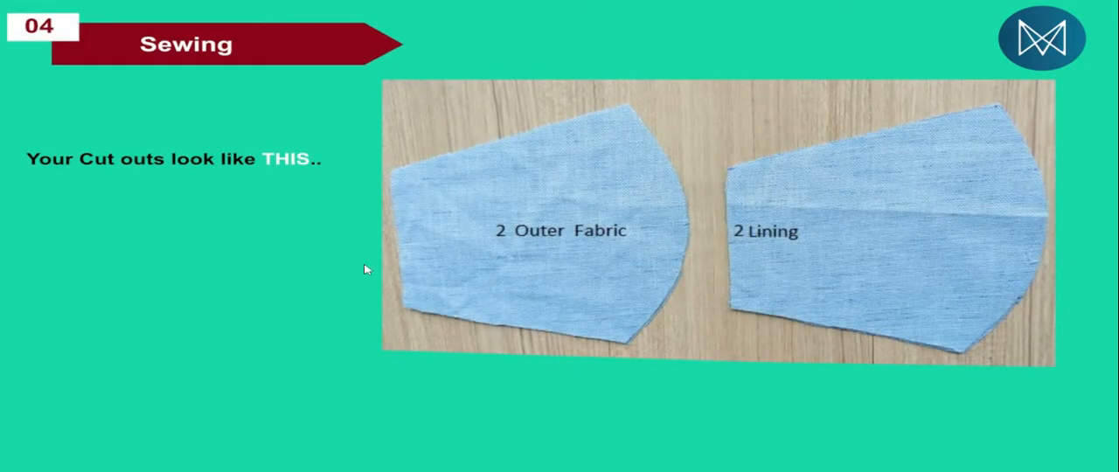
mouse_move(507, 243)
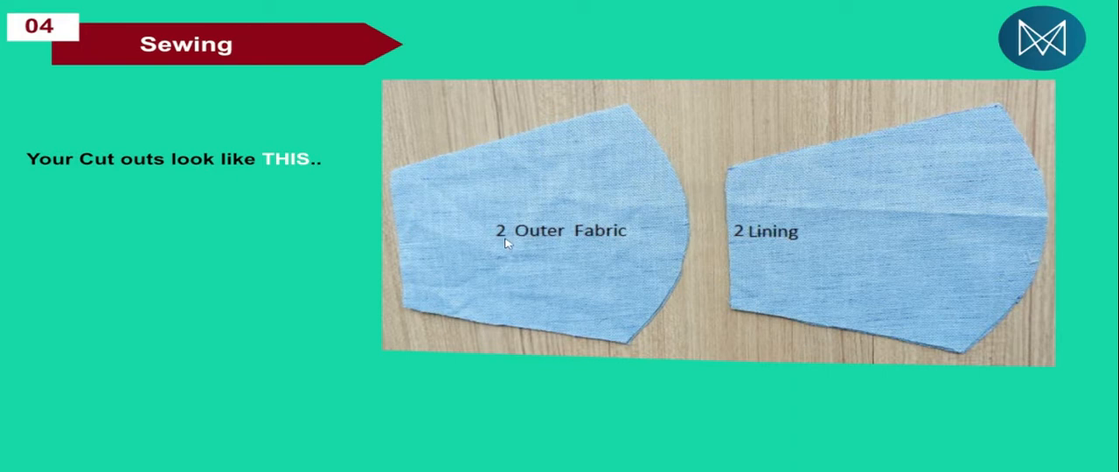
mouse_move(577, 250)
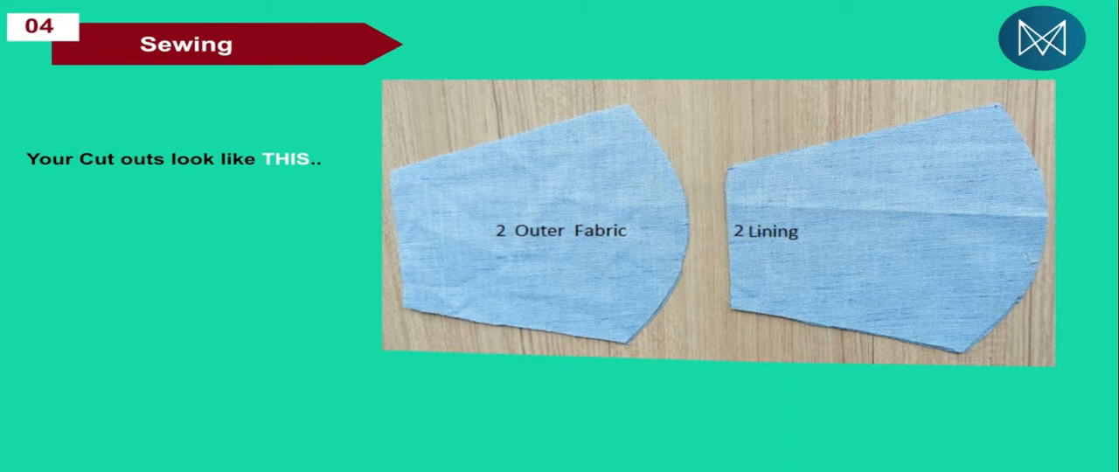
mouse_move(825, 245)
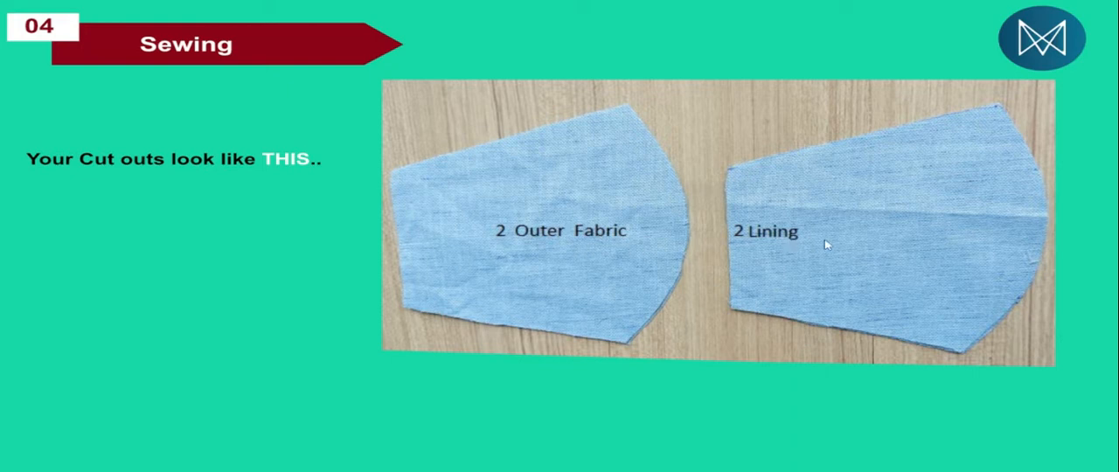
mouse_move(842, 245)
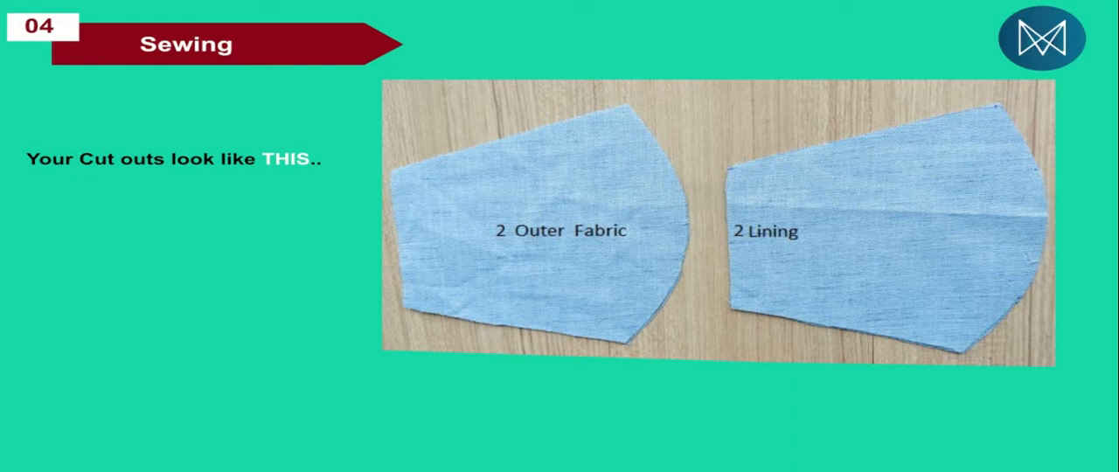
mouse_move(624, 115)
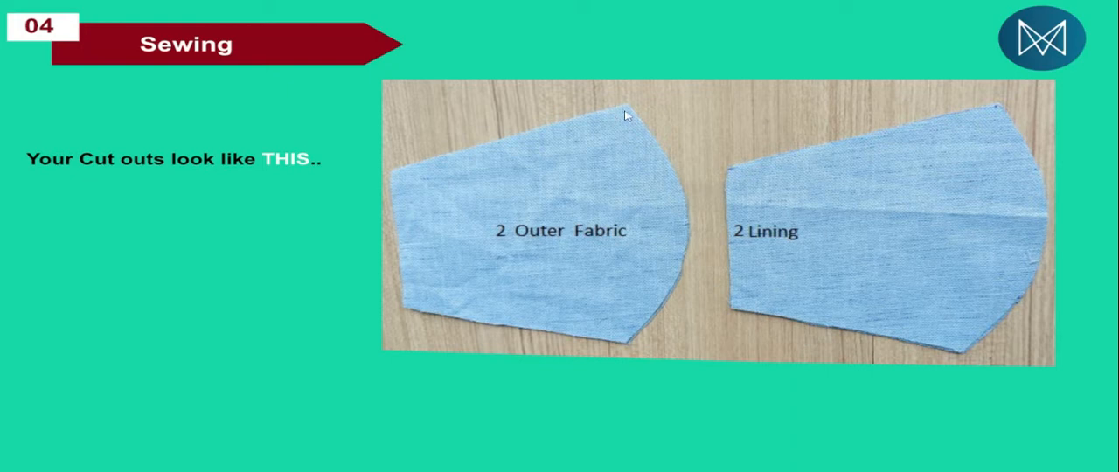
mouse_move(389, 174)
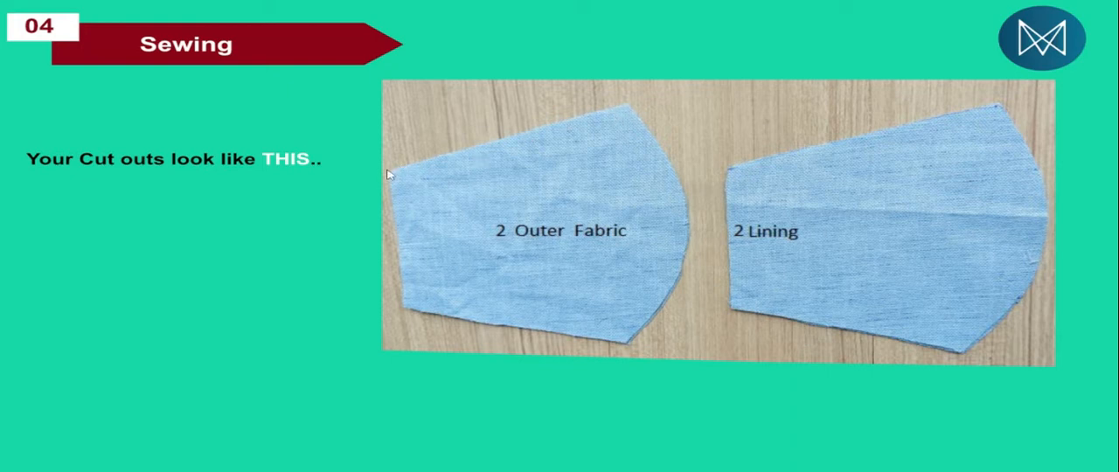
mouse_move(434, 233)
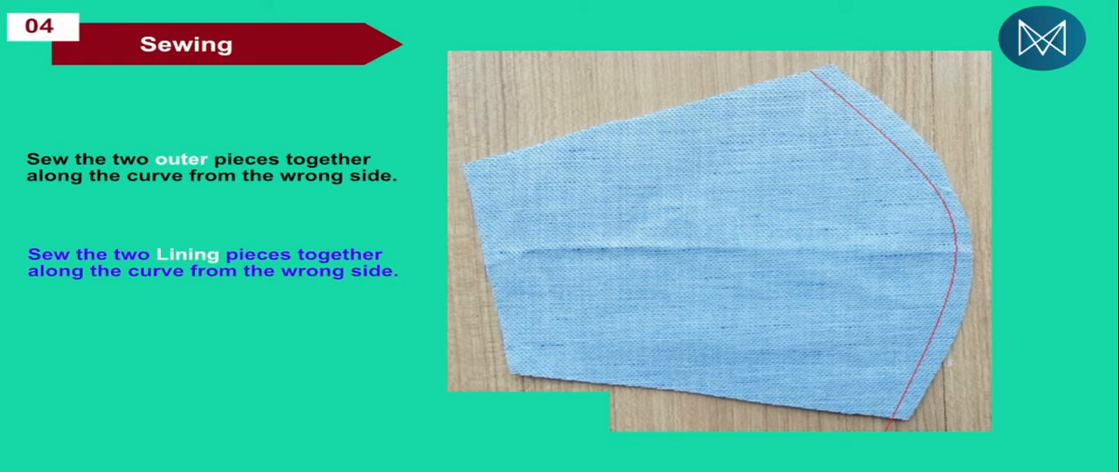
mouse_move(305, 162)
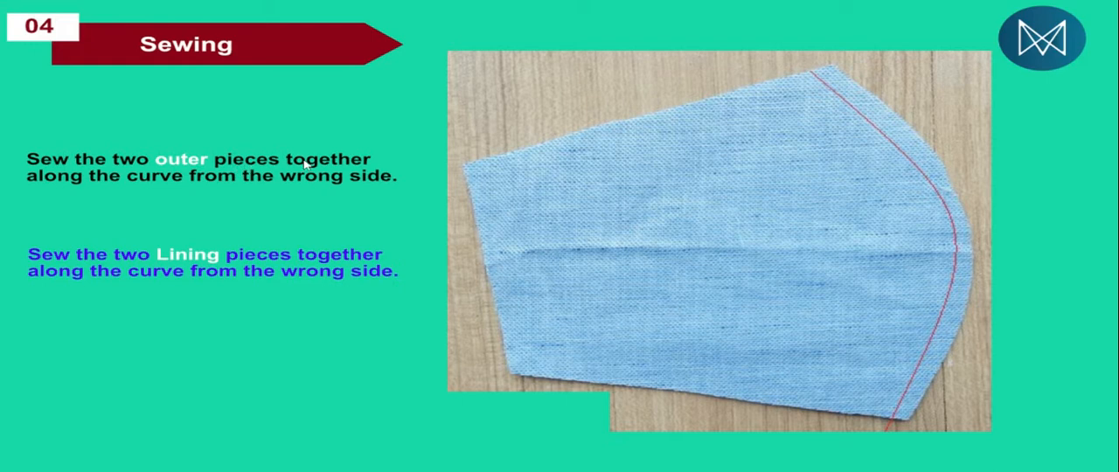
mouse_move(695, 172)
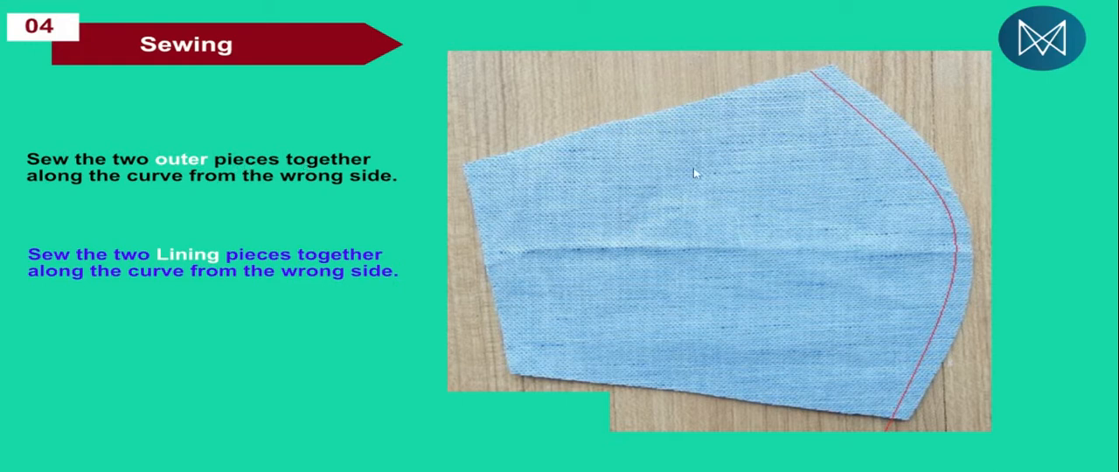
mouse_move(673, 175)
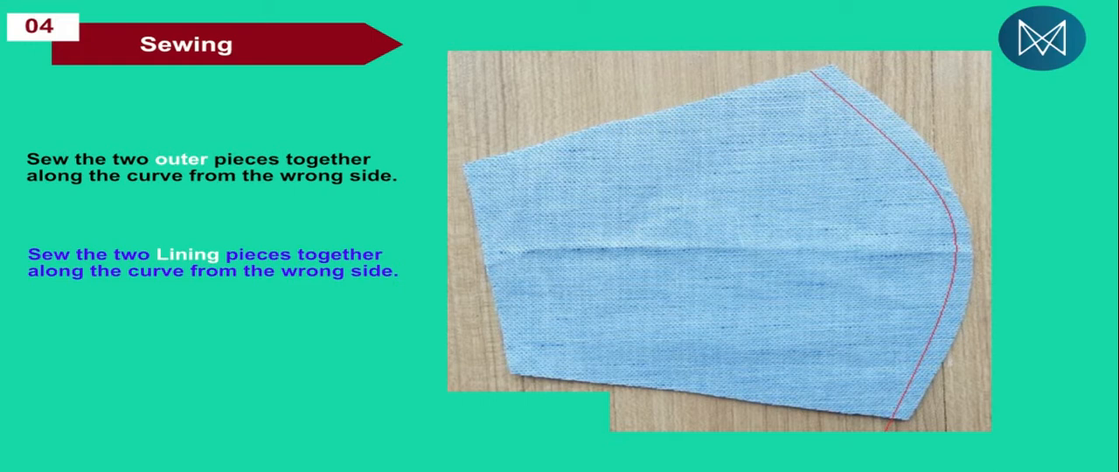
mouse_move(1109, 153)
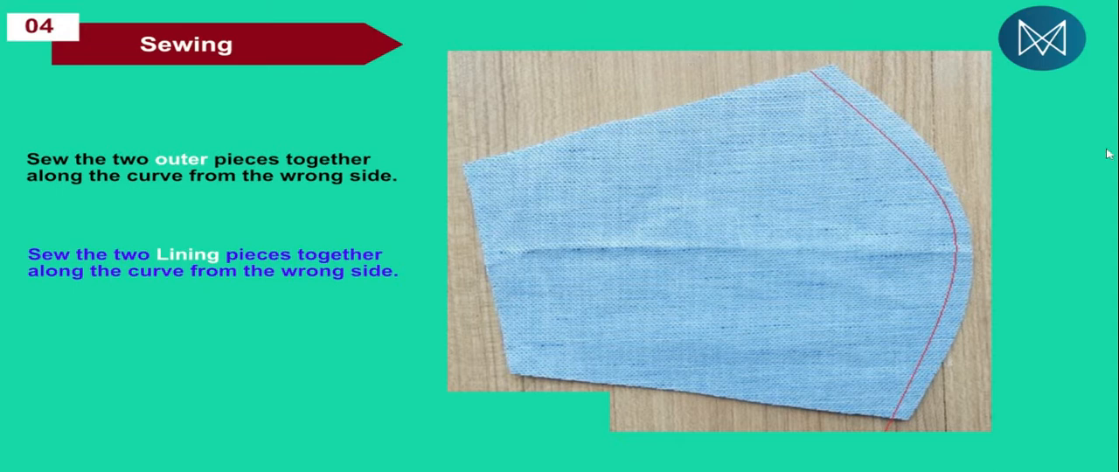
mouse_move(594, 179)
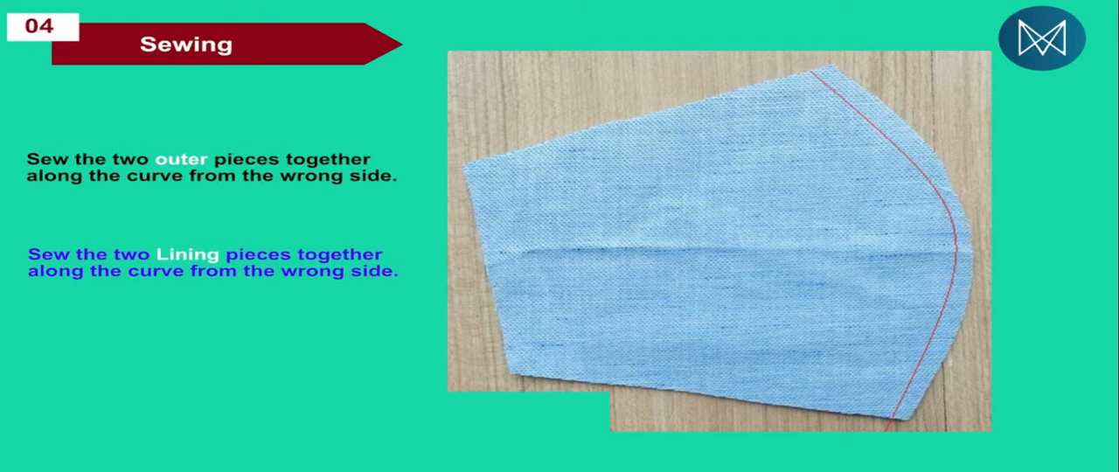
mouse_move(927, 172)
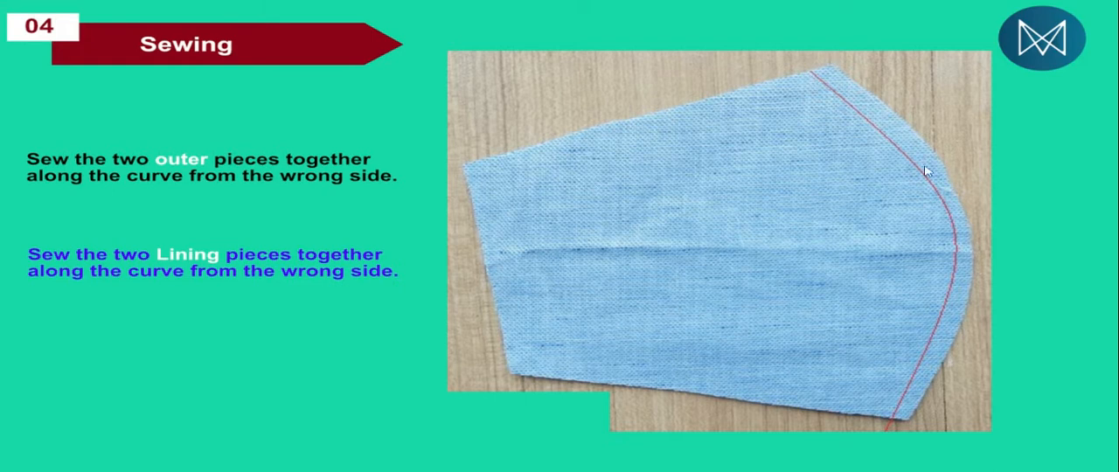
mouse_move(842, 94)
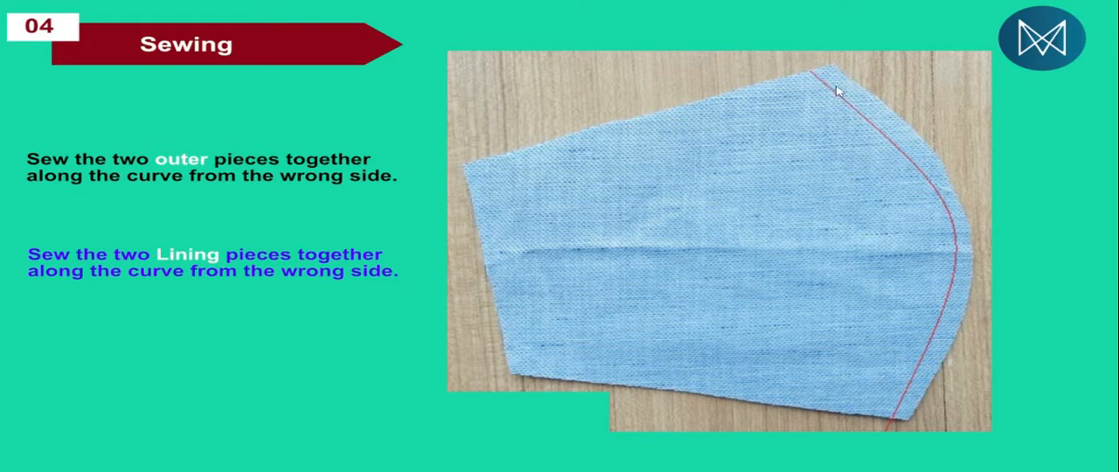
mouse_move(915, 145)
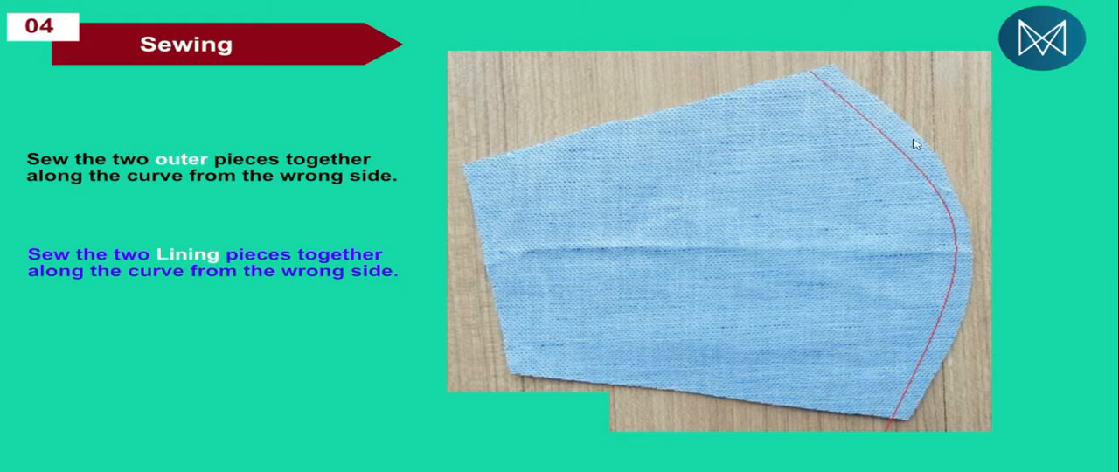
mouse_move(946, 208)
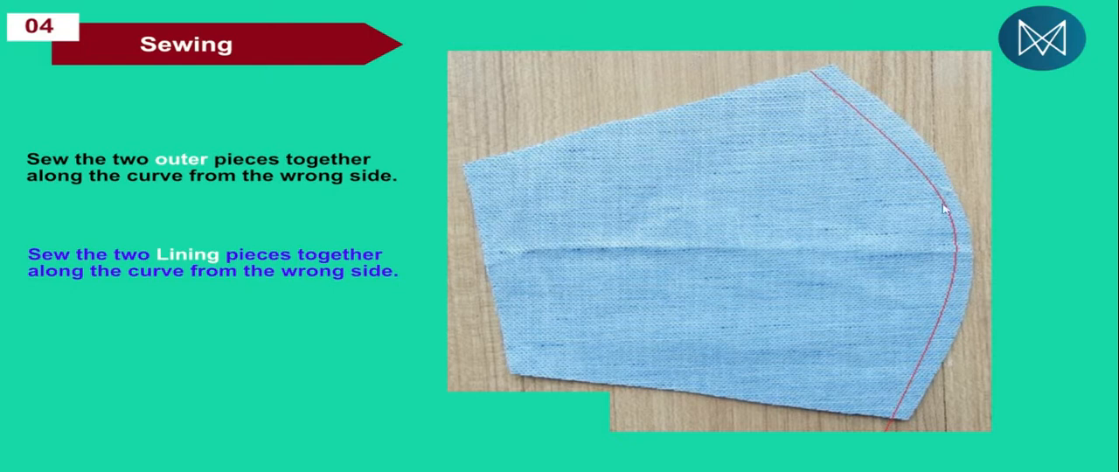
mouse_move(882, 439)
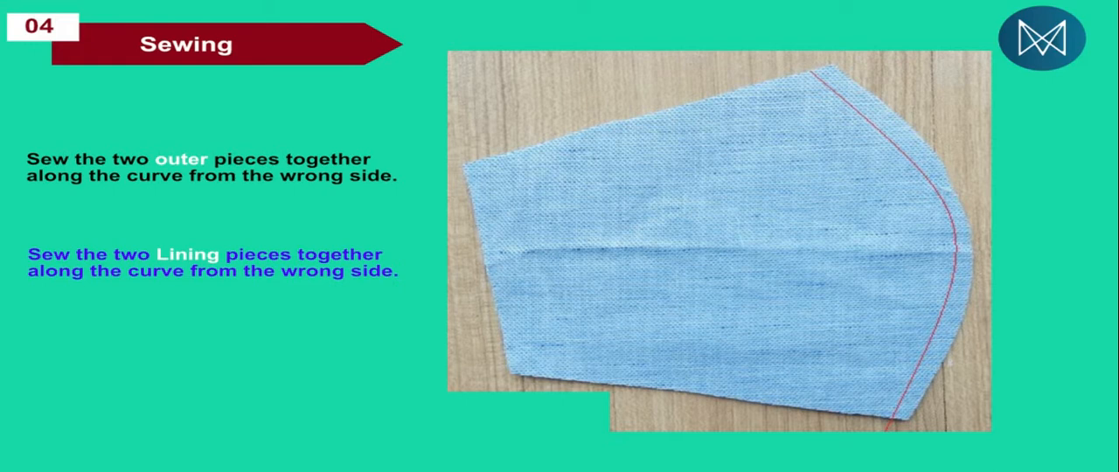
mouse_move(860, 255)
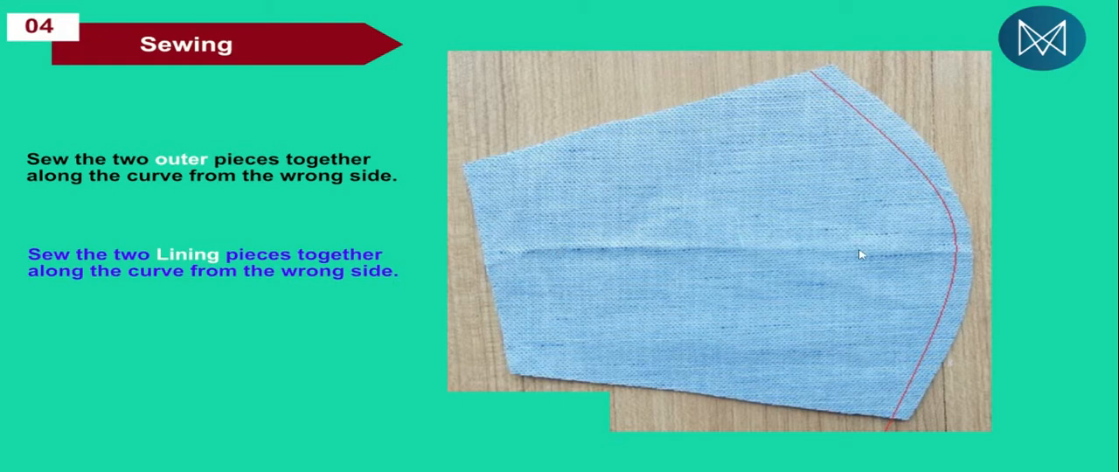
mouse_move(900, 145)
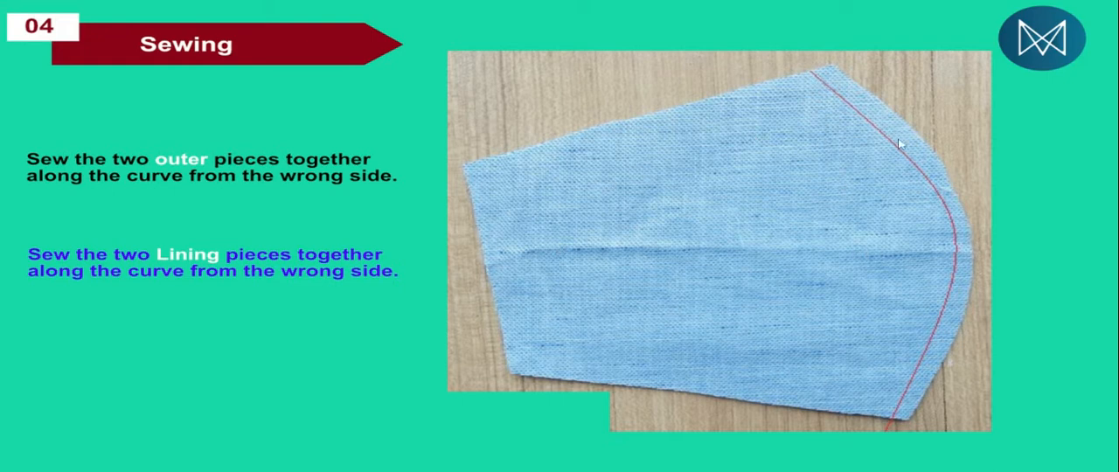
mouse_move(895, 435)
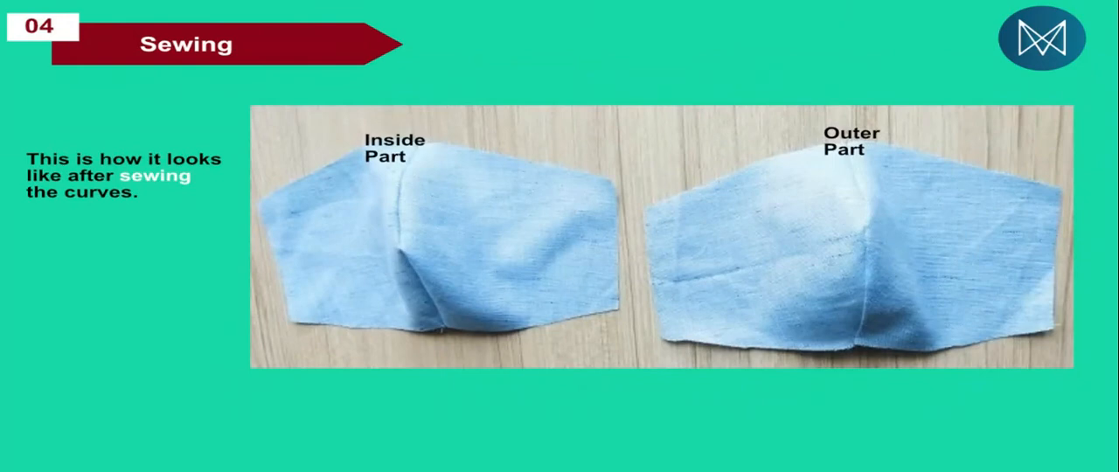
mouse_move(354, 195)
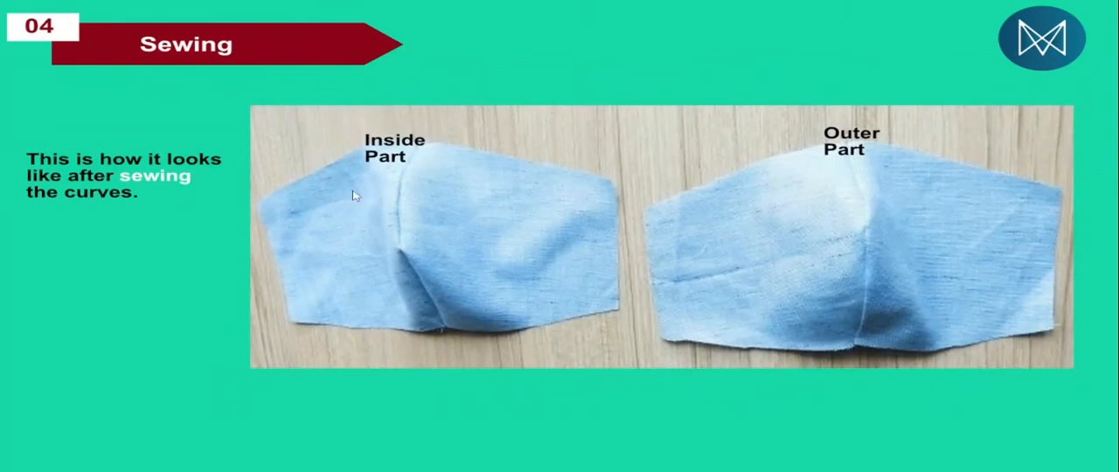
mouse_move(378, 142)
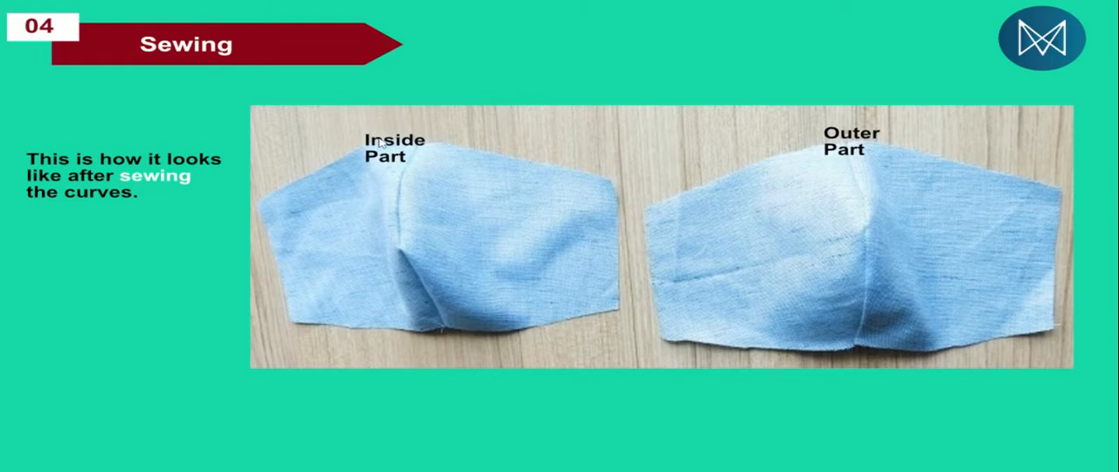
mouse_move(827, 159)
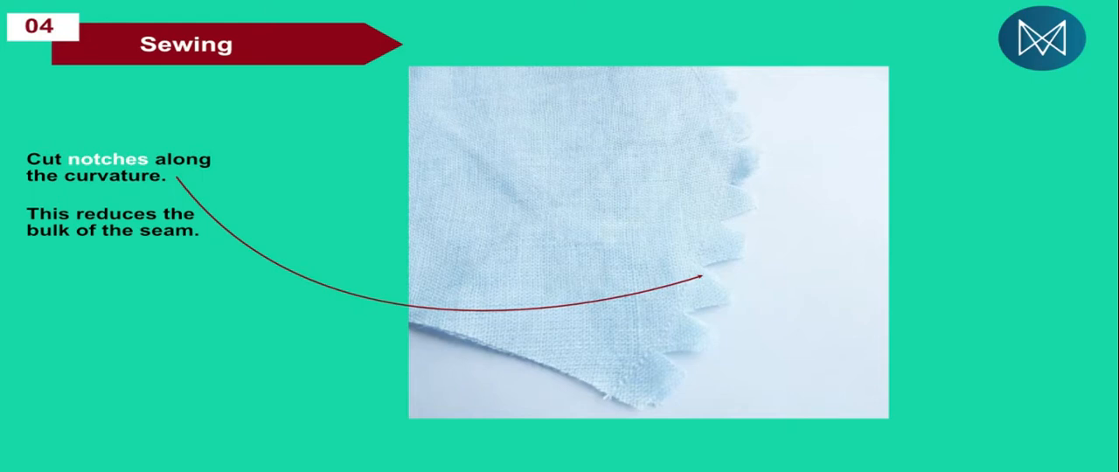
mouse_move(903, 389)
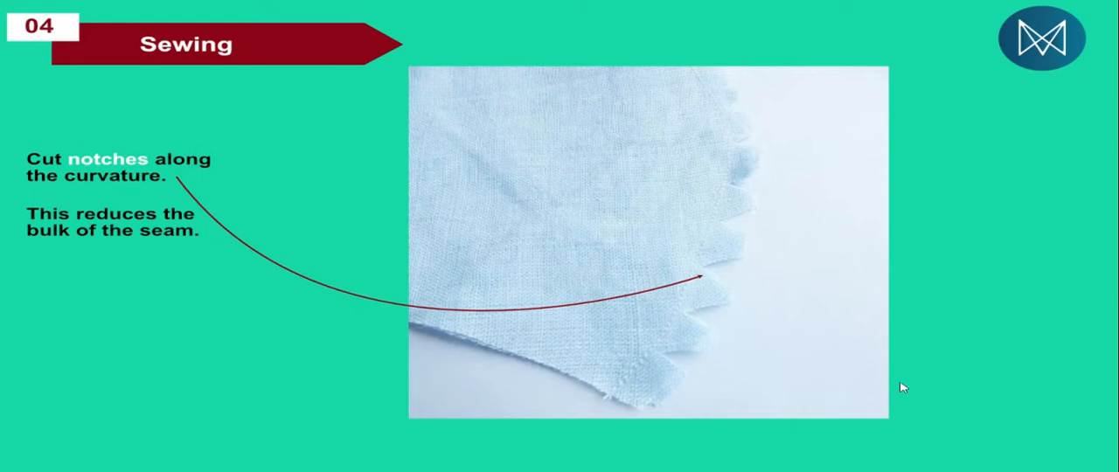
mouse_move(734, 301)
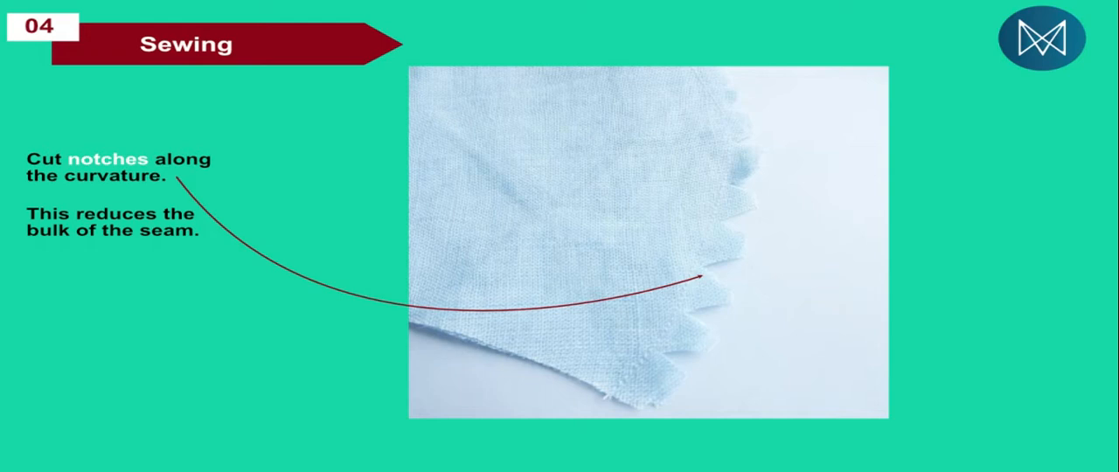
mouse_move(684, 369)
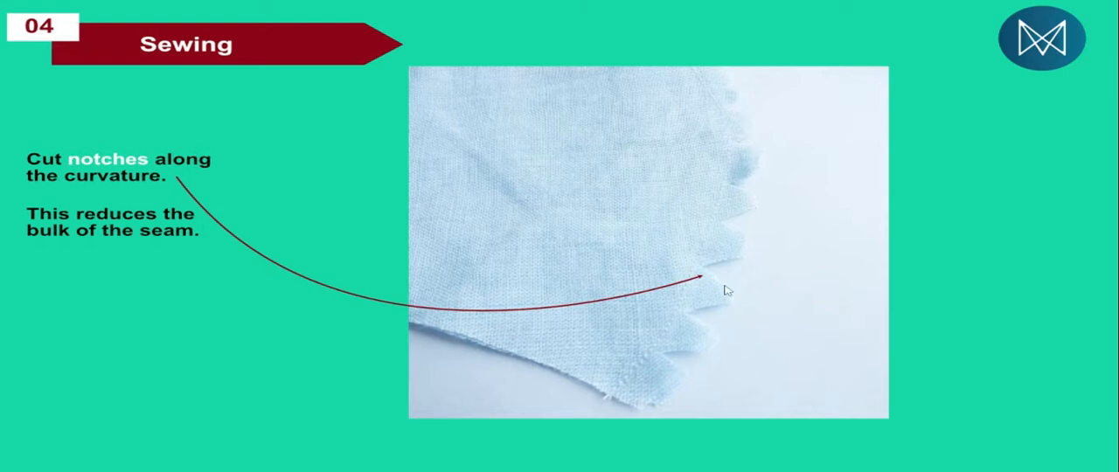
mouse_move(708, 329)
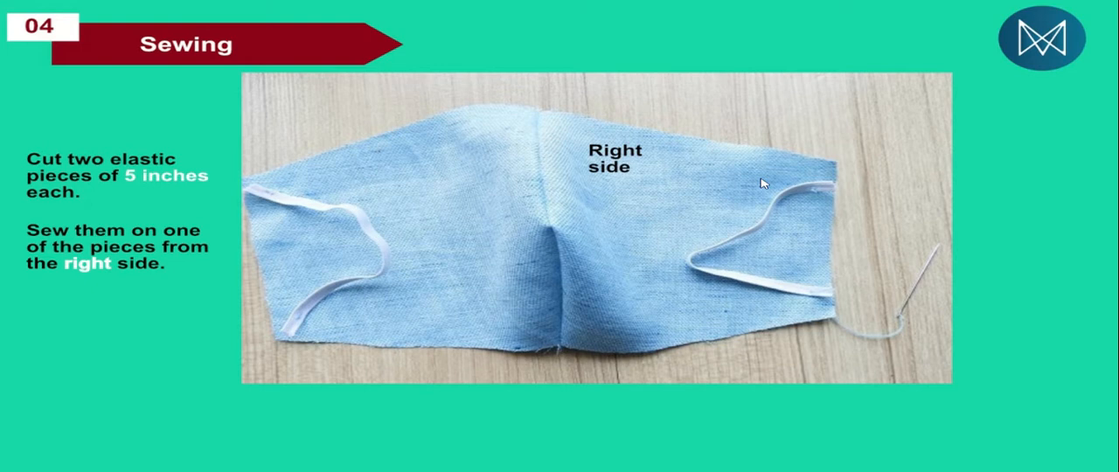
mouse_move(593, 154)
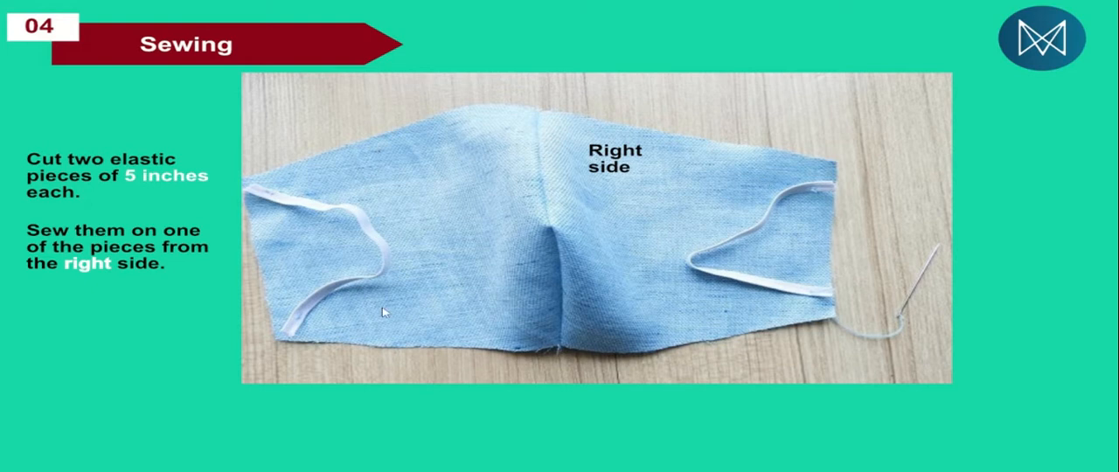
mouse_move(331, 179)
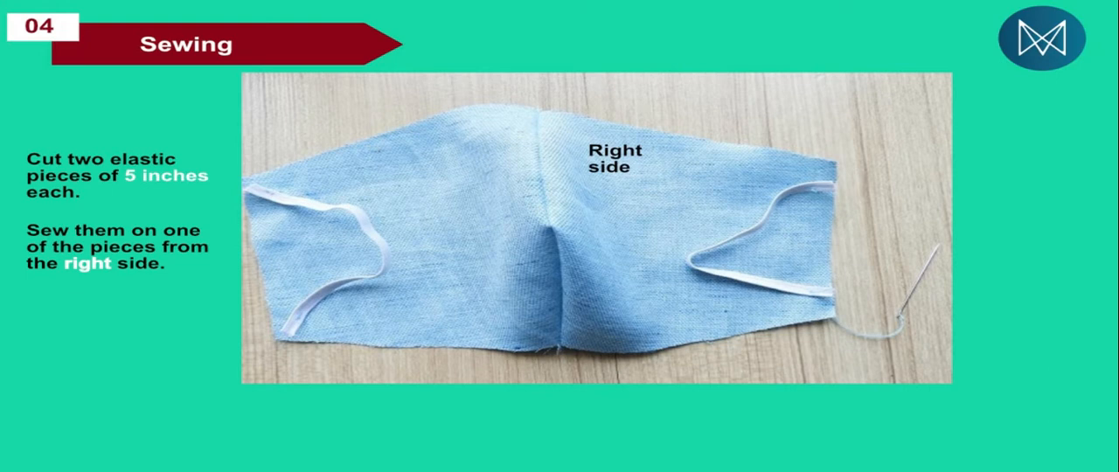
mouse_move(510, 163)
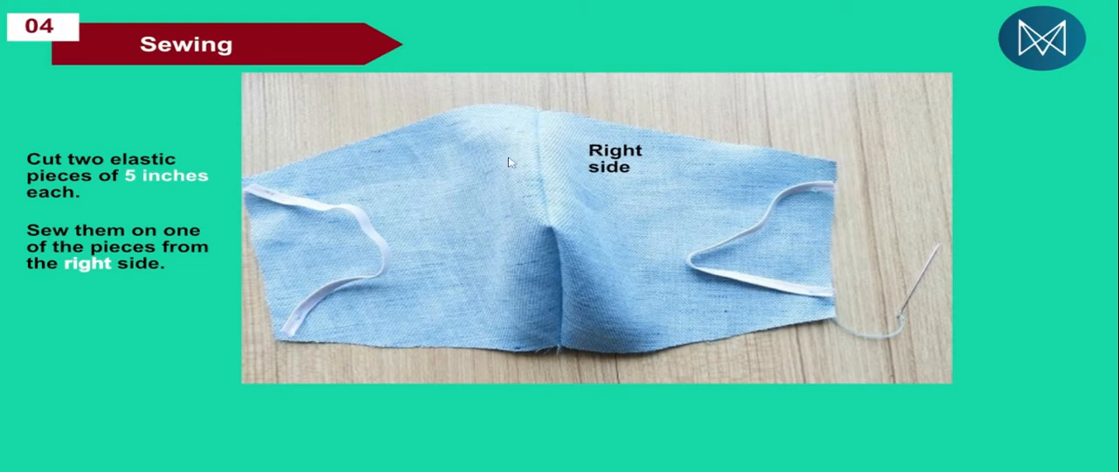
mouse_move(794, 219)
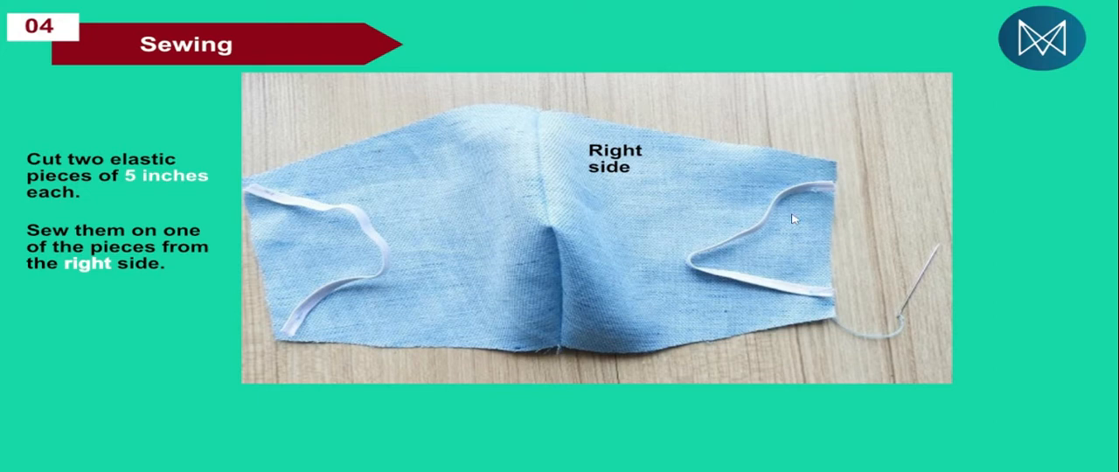
mouse_move(253, 191)
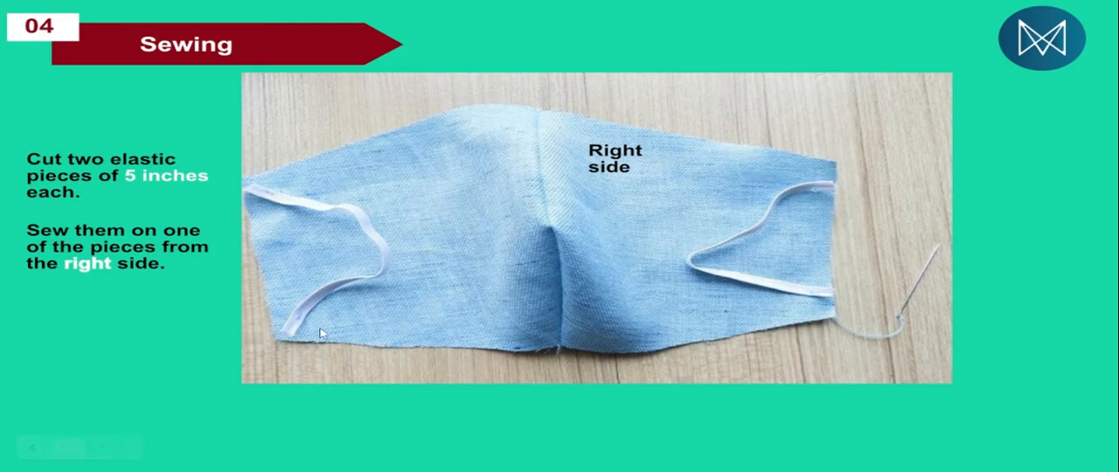
mouse_move(117, 182)
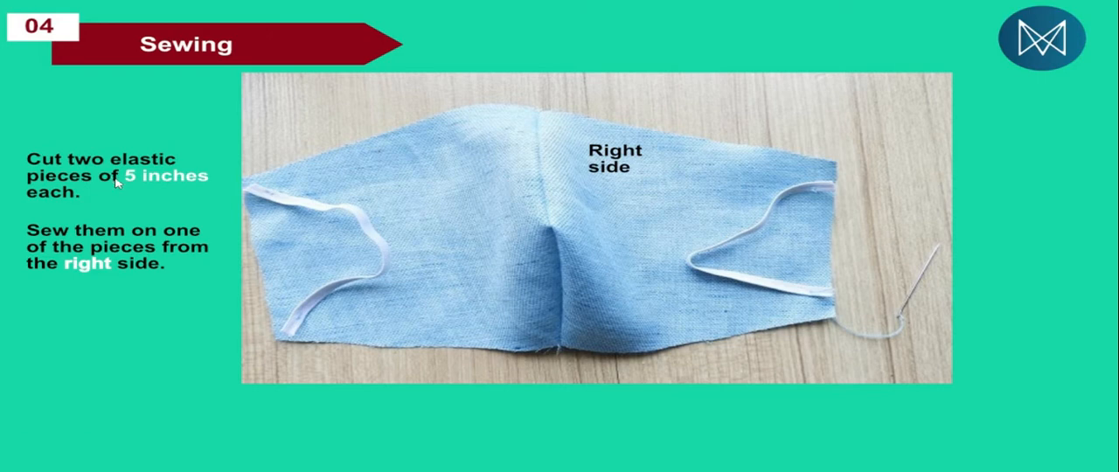
mouse_move(556, 243)
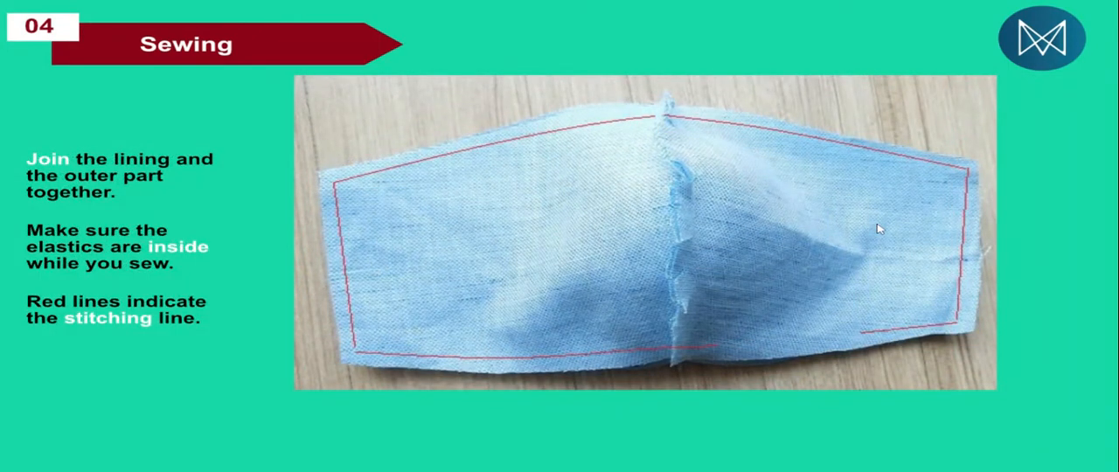
mouse_move(838, 214)
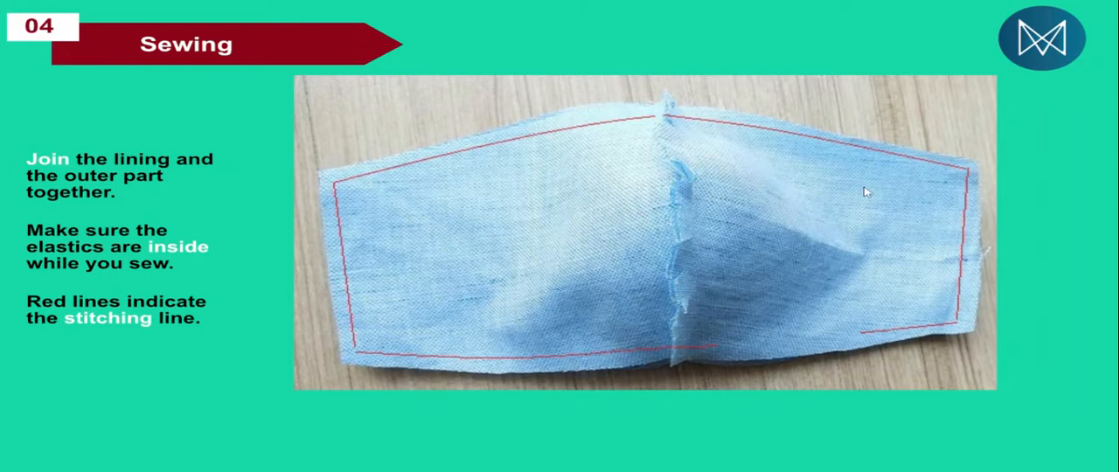
mouse_move(888, 211)
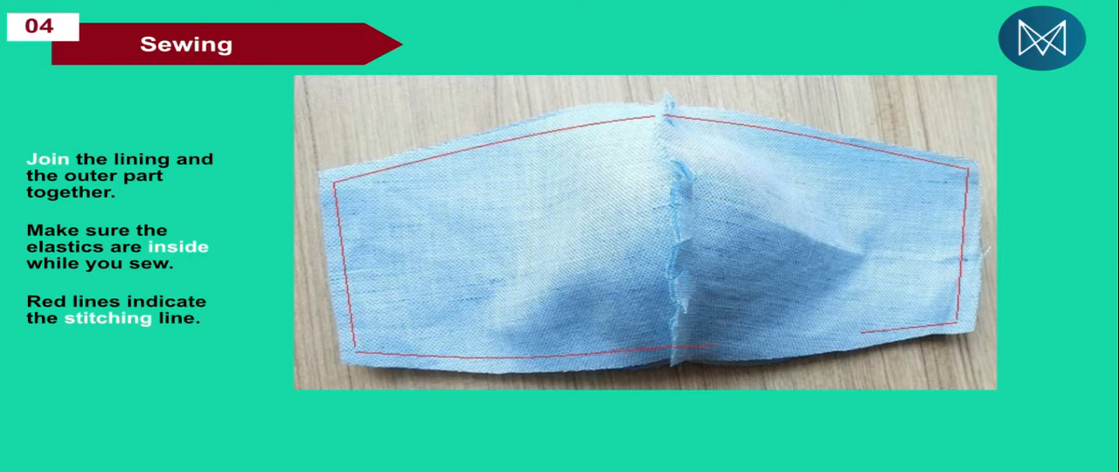
mouse_move(962, 204)
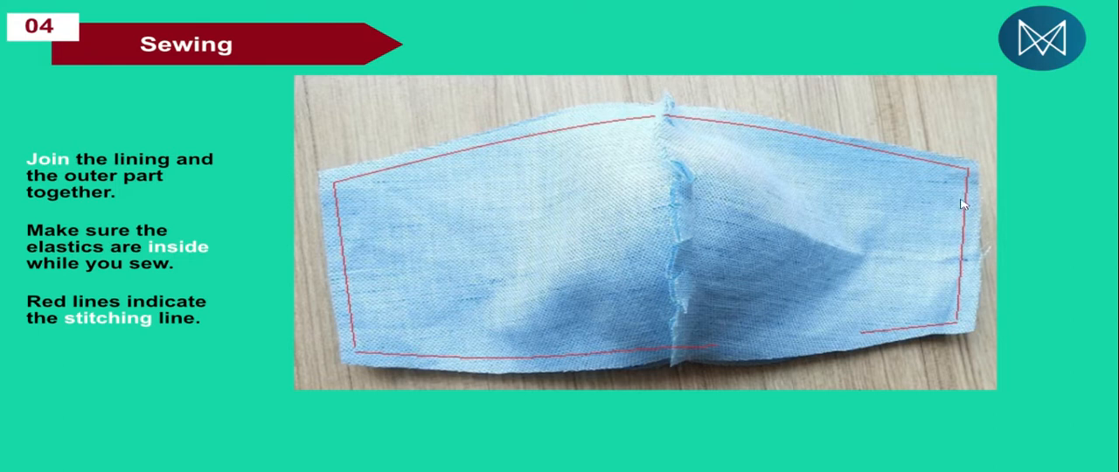
mouse_move(402, 255)
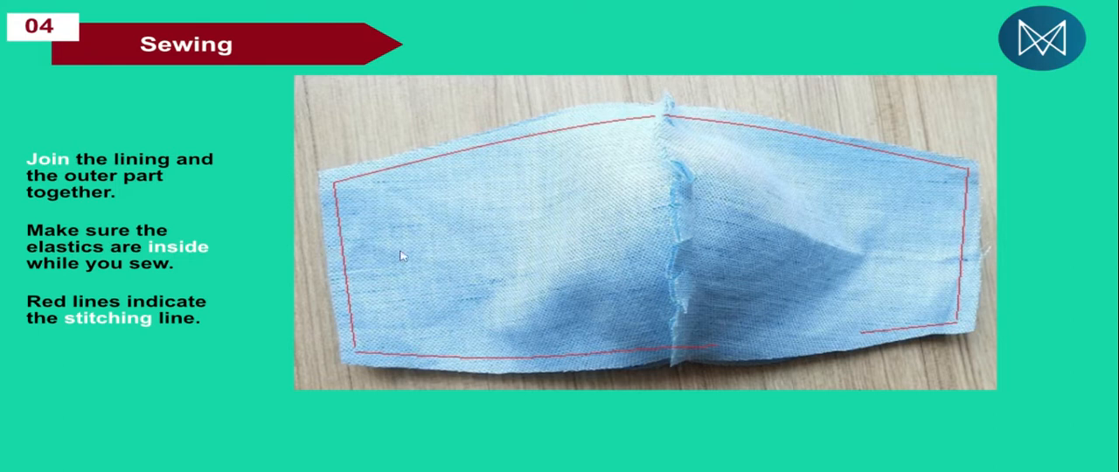
mouse_move(921, 249)
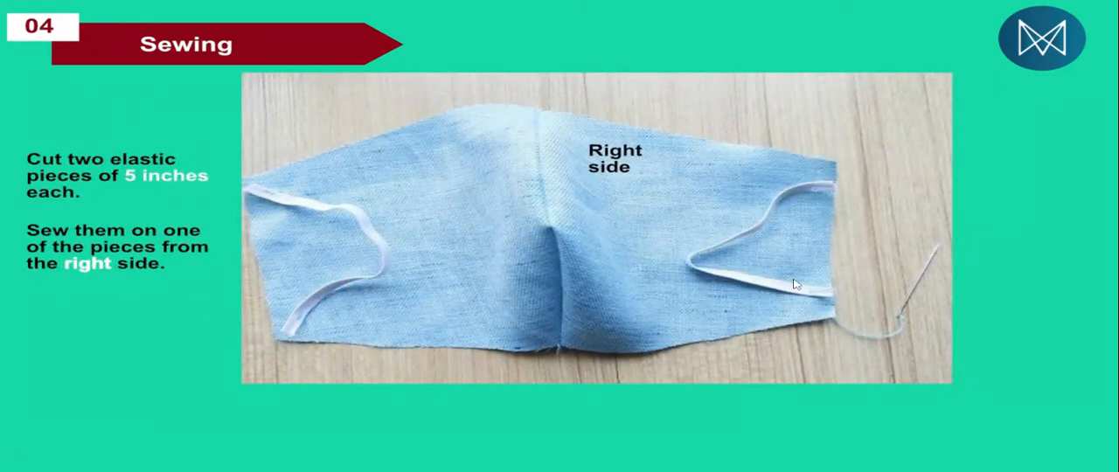
mouse_move(577, 291)
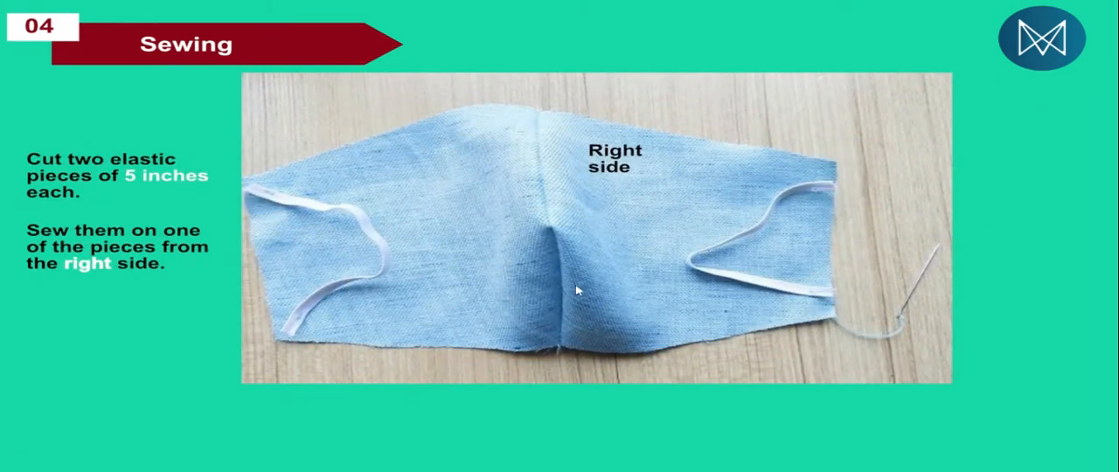
mouse_move(559, 250)
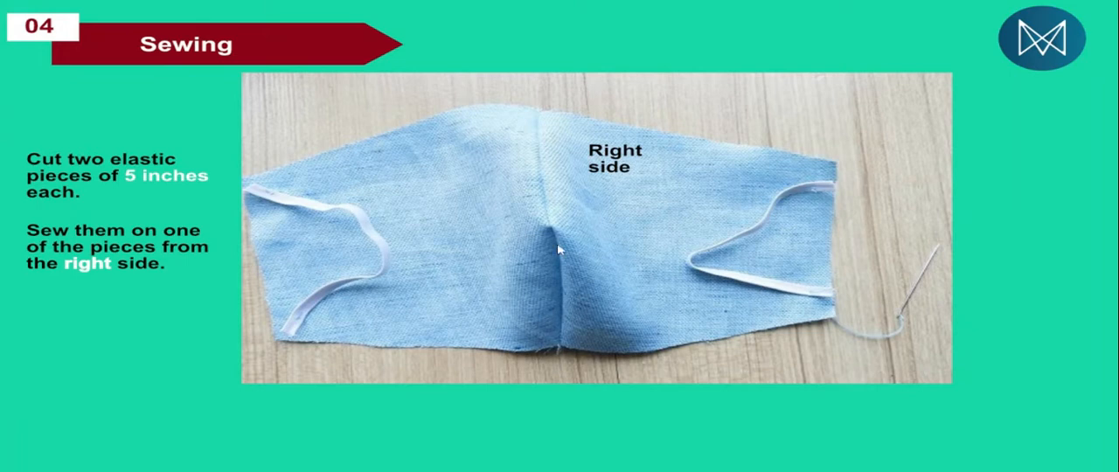
mouse_move(782, 223)
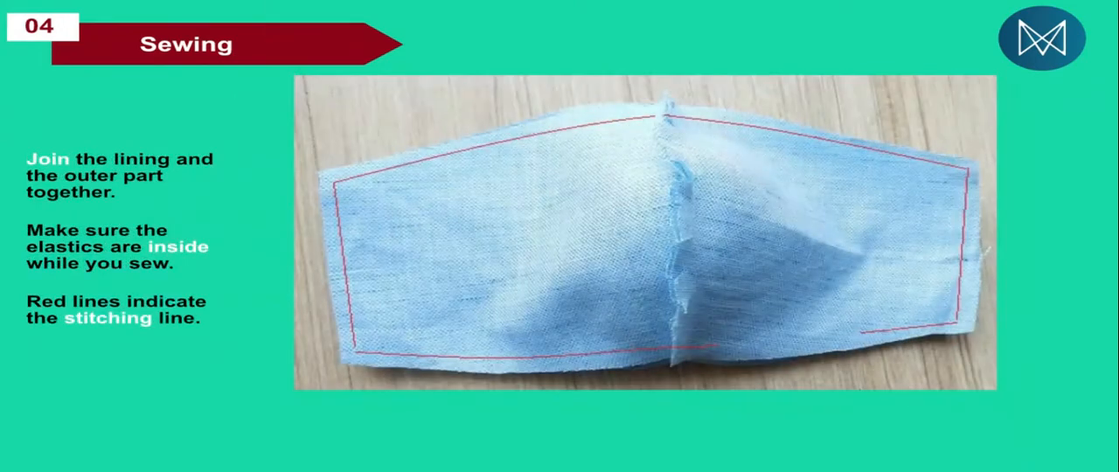
mouse_move(556, 239)
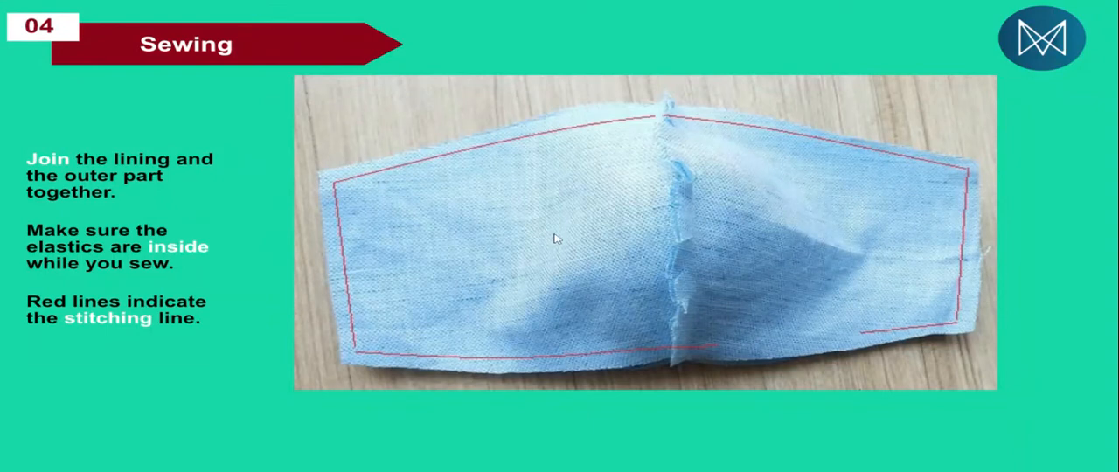
mouse_move(960, 315)
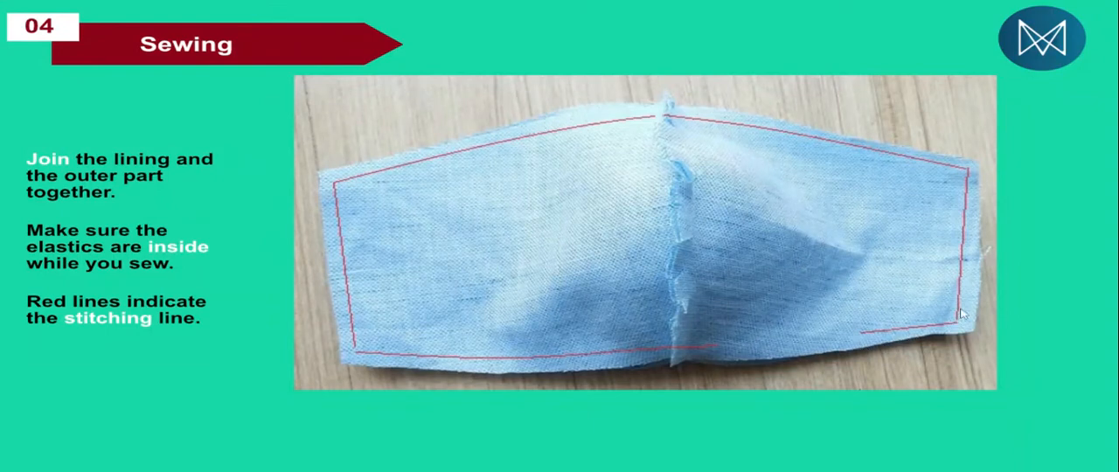
mouse_move(646, 135)
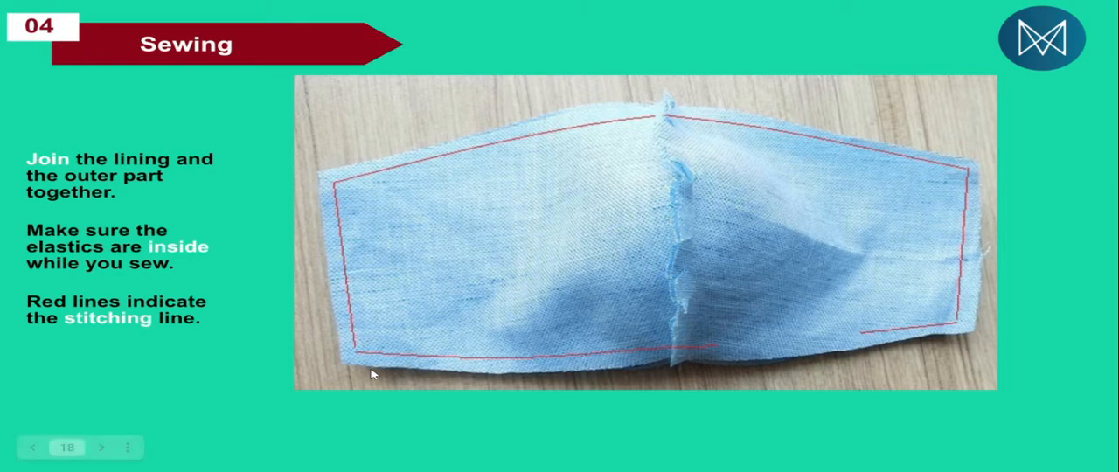
mouse_move(823, 368)
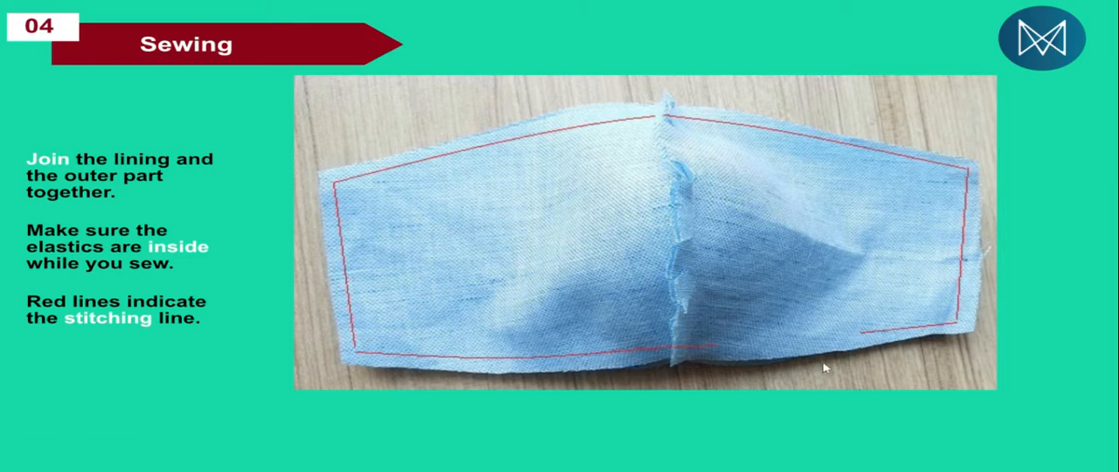
mouse_move(722, 349)
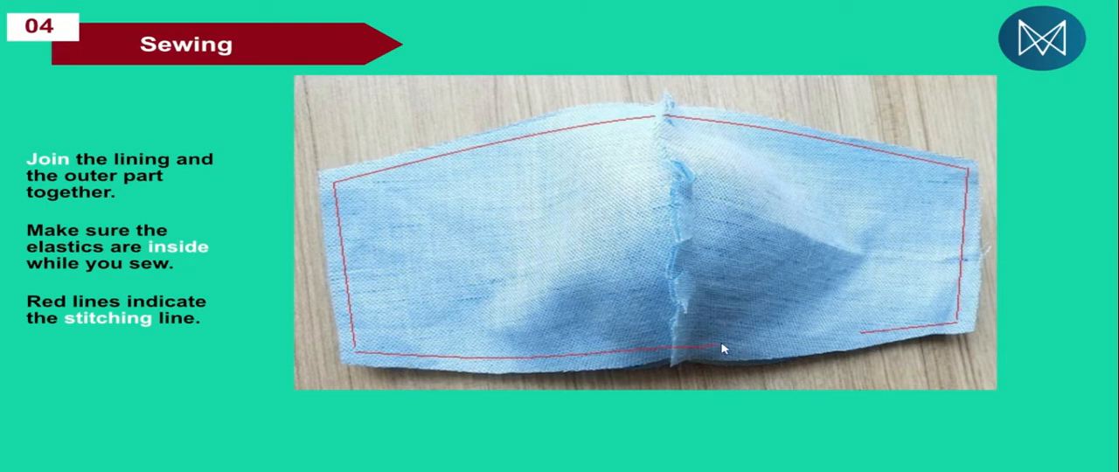
mouse_move(727, 349)
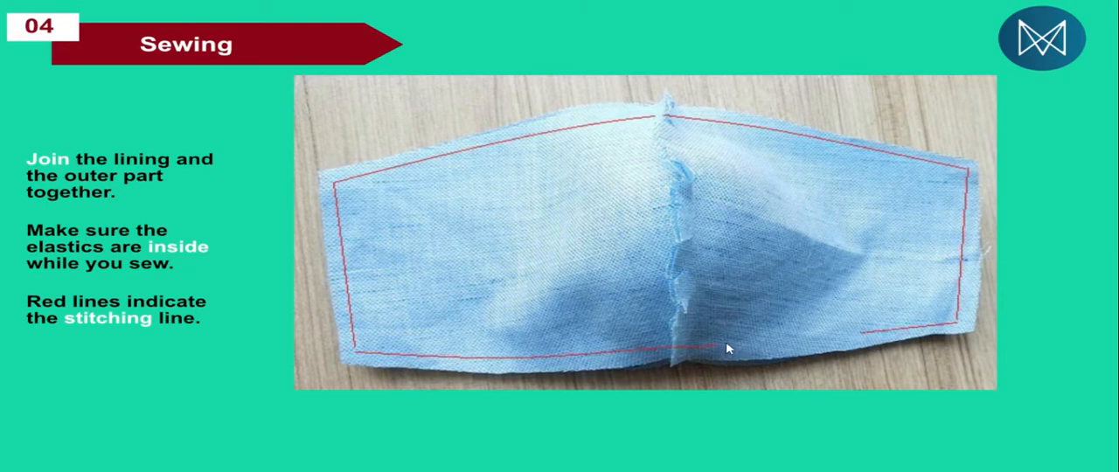
mouse_move(844, 341)
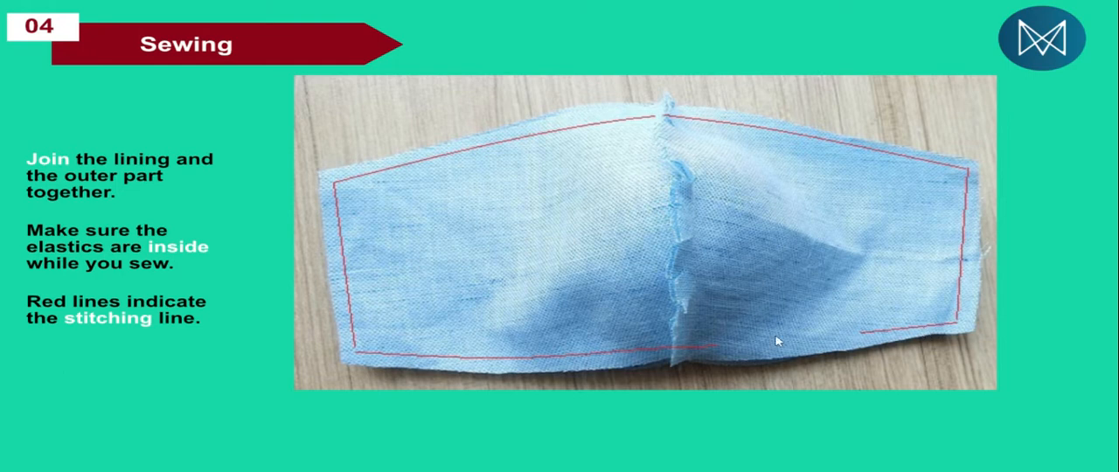
mouse_move(944, 334)
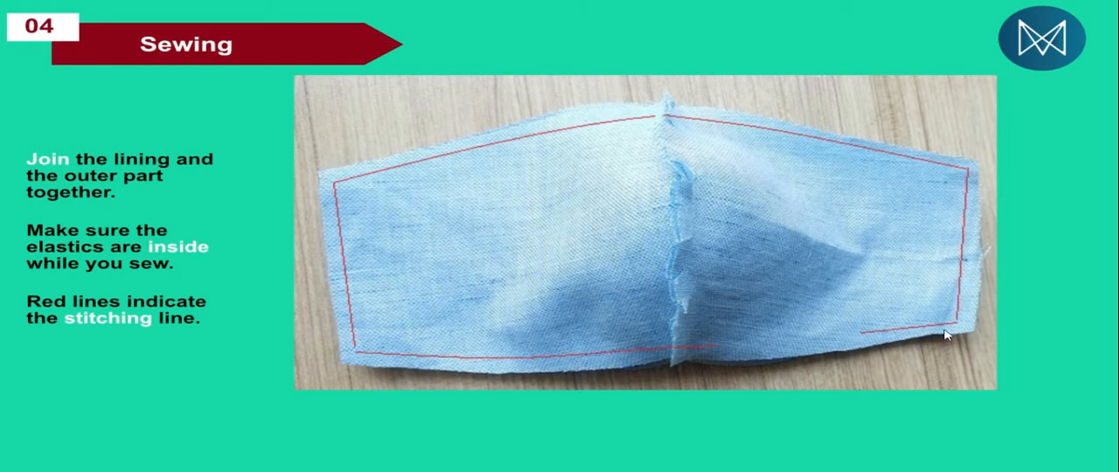
mouse_move(338, 207)
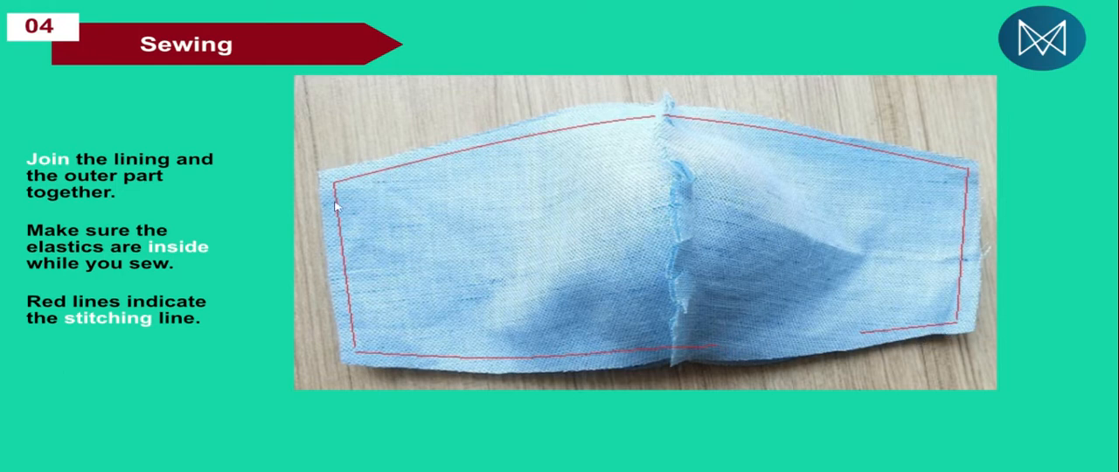
mouse_move(685, 342)
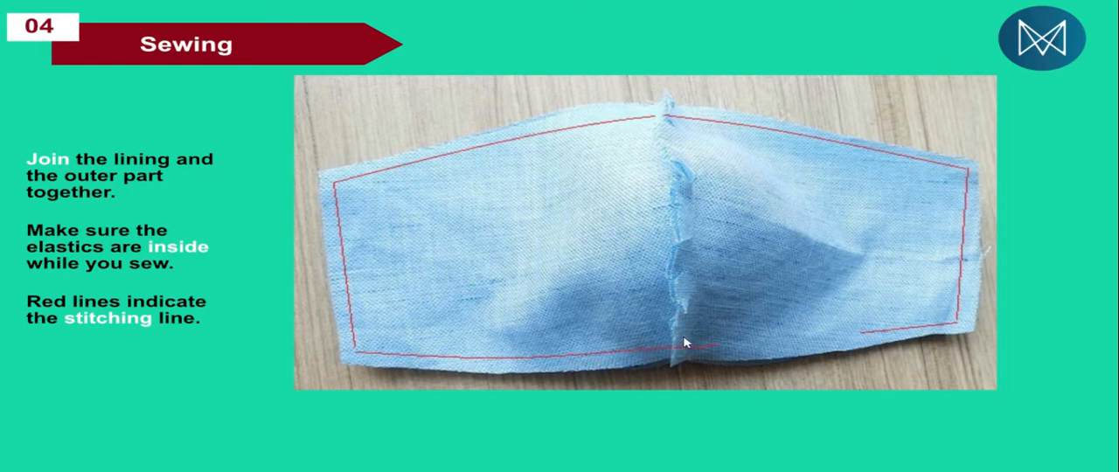
mouse_move(720, 344)
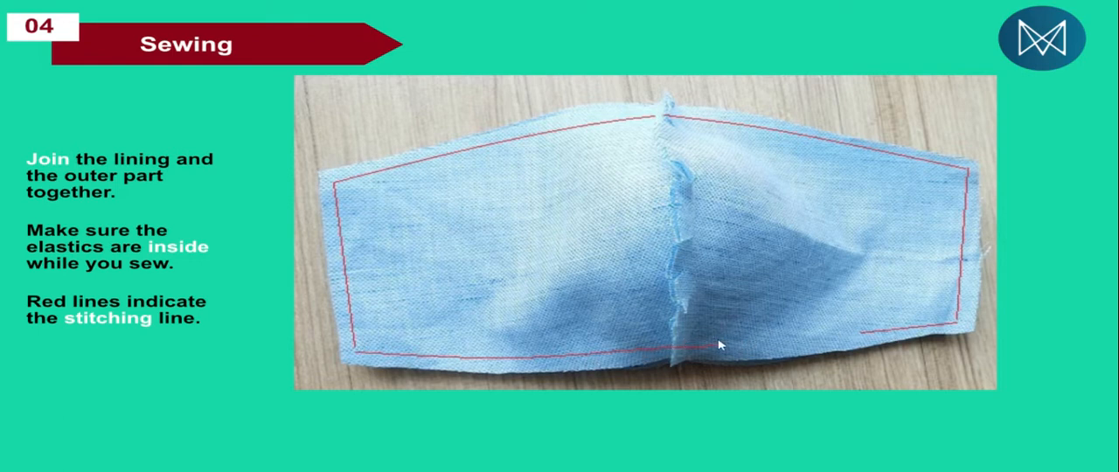
mouse_move(798, 360)
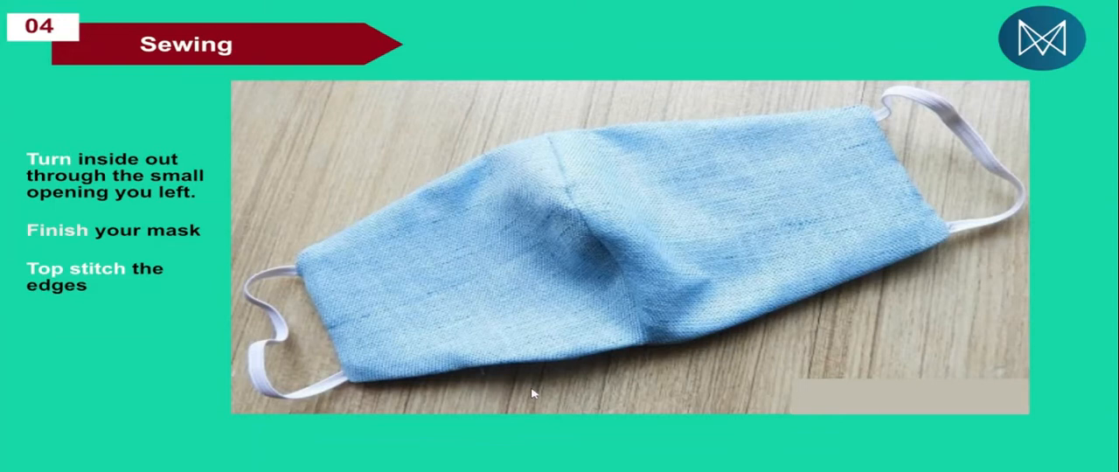
mouse_move(305, 260)
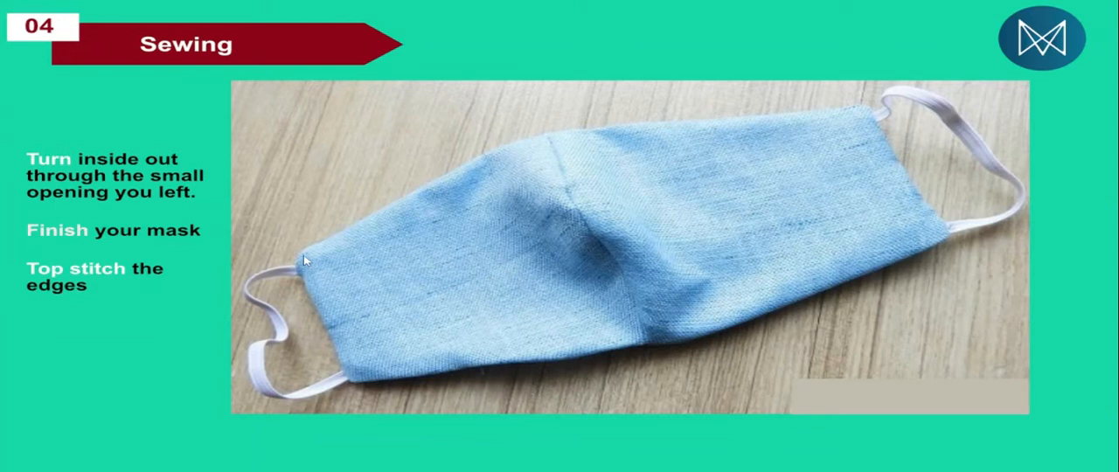
mouse_move(425, 376)
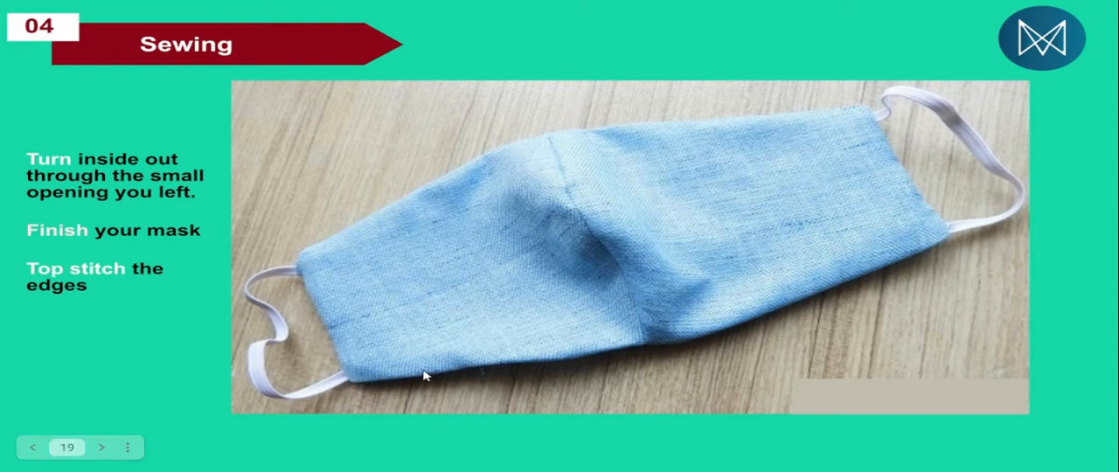
mouse_move(880, 116)
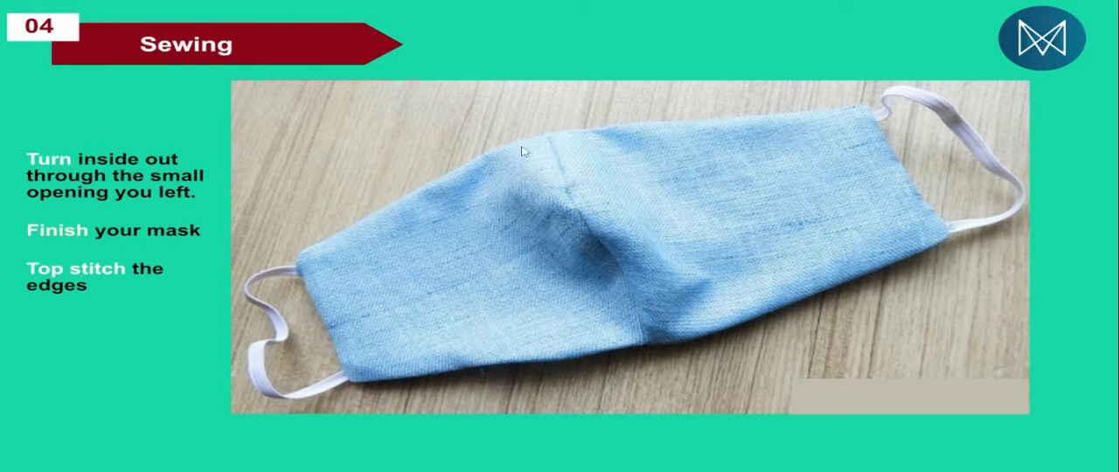
mouse_move(294, 264)
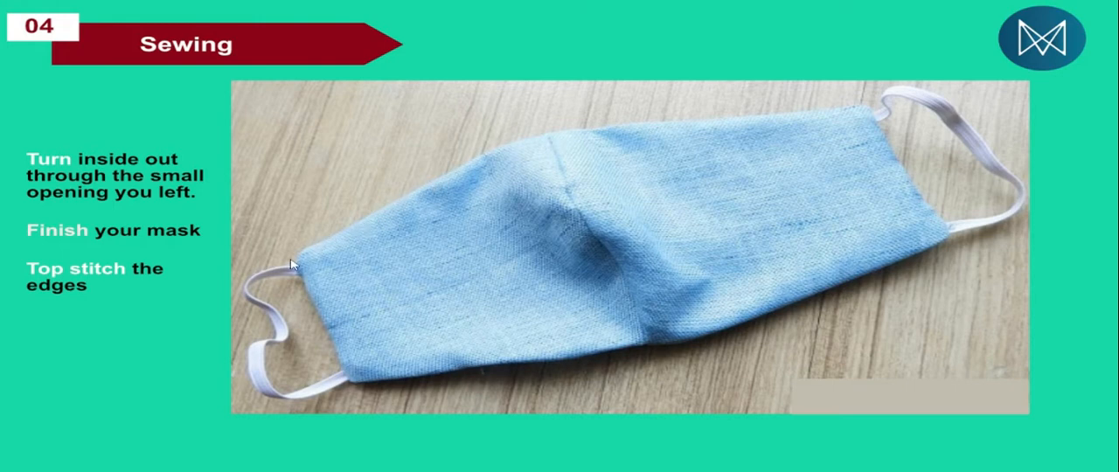
mouse_move(717, 330)
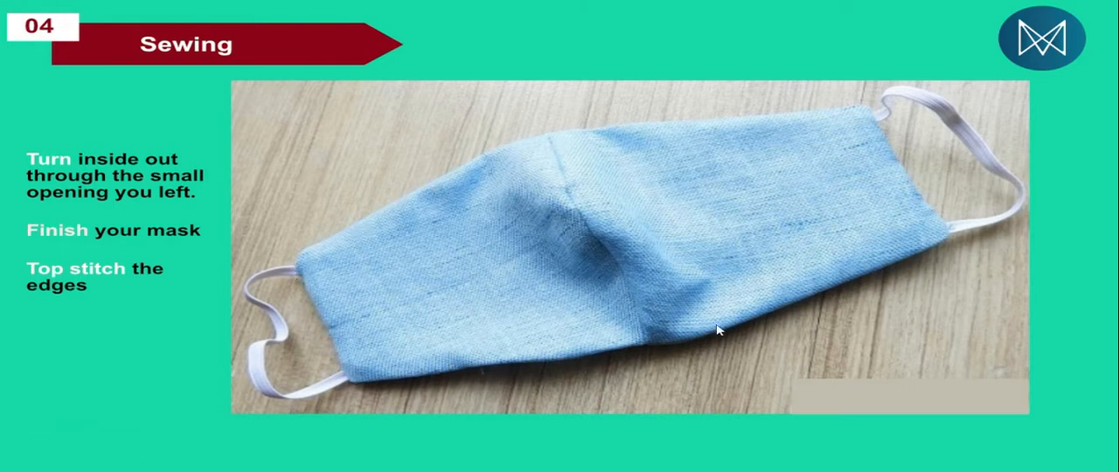
mouse_move(846, 304)
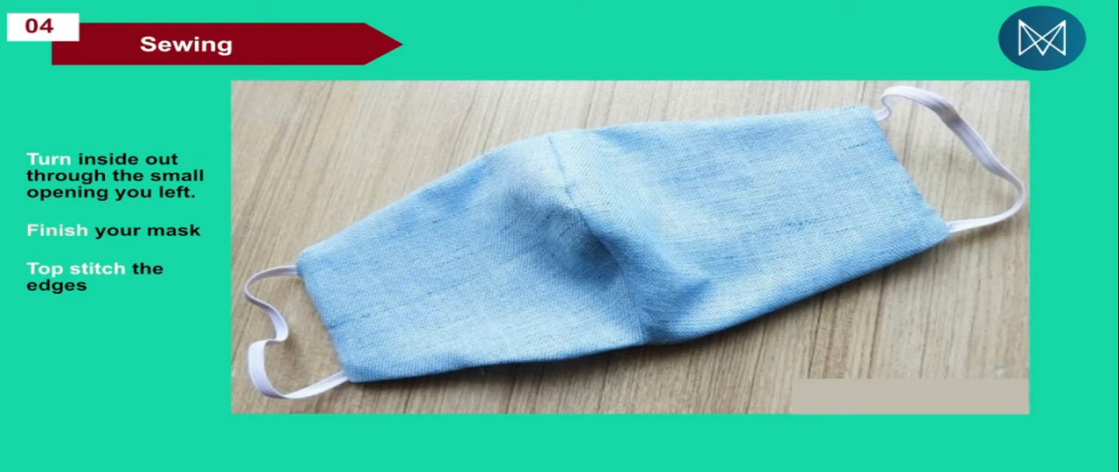
mouse_move(352, 6)
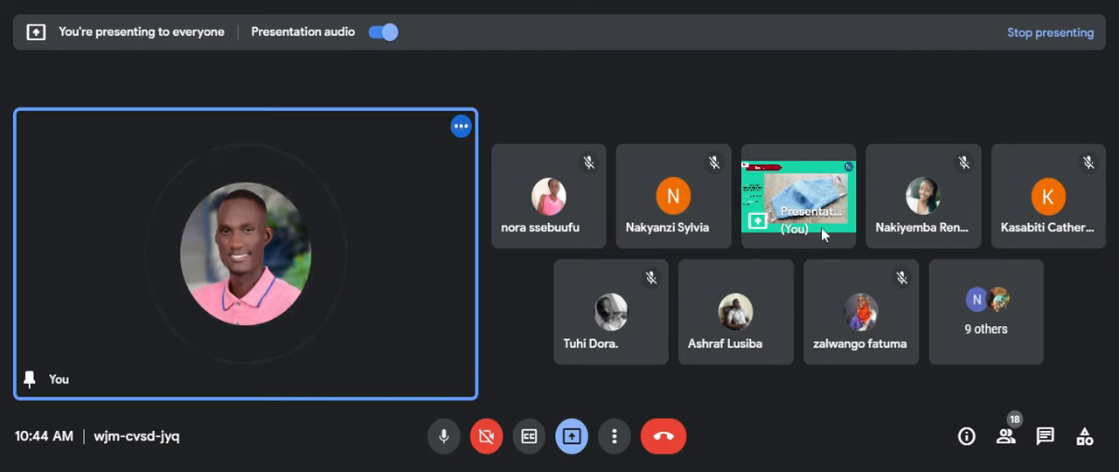
mouse_move(1018, 467)
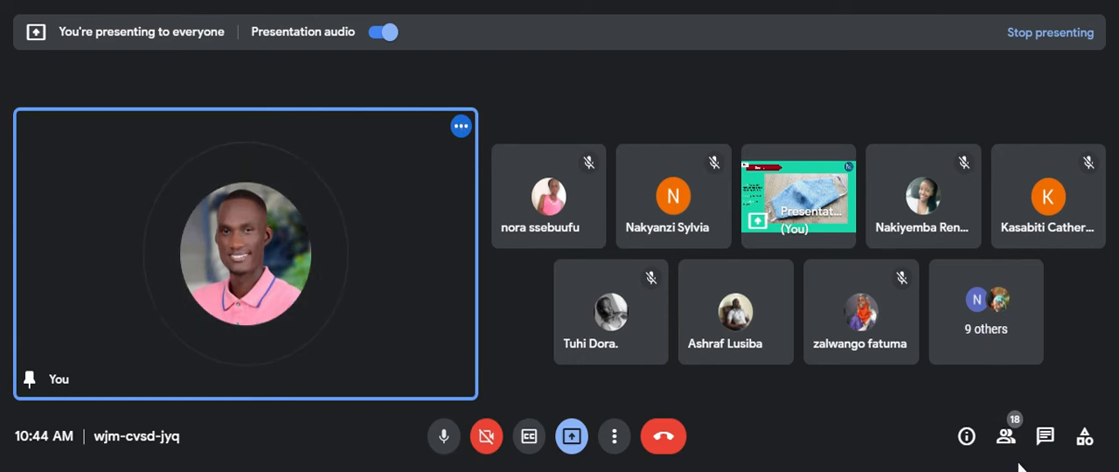
click(1006, 436)
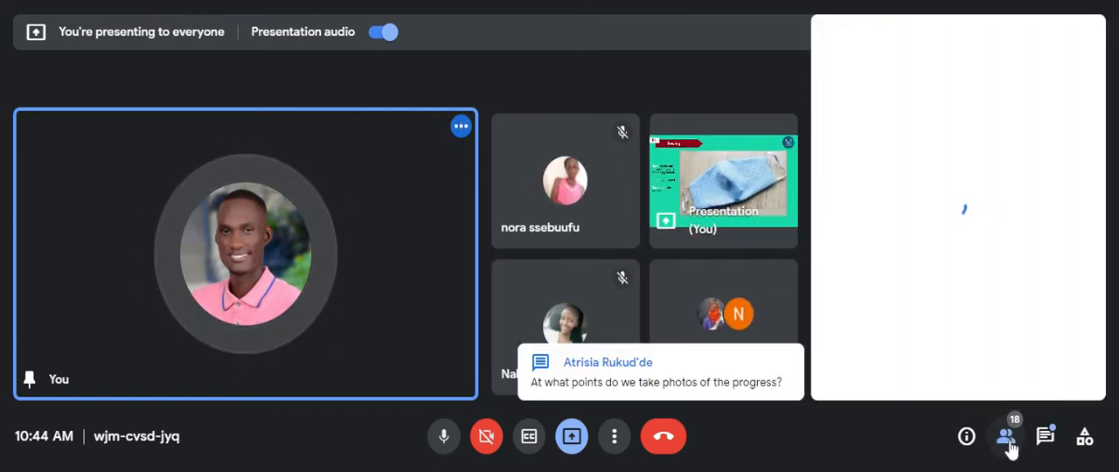
click(1005, 436)
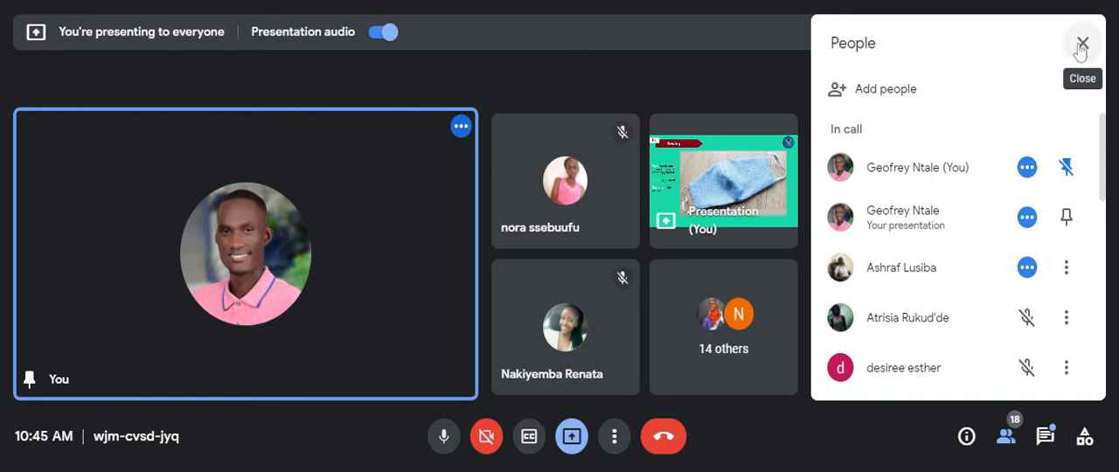
click(1083, 42)
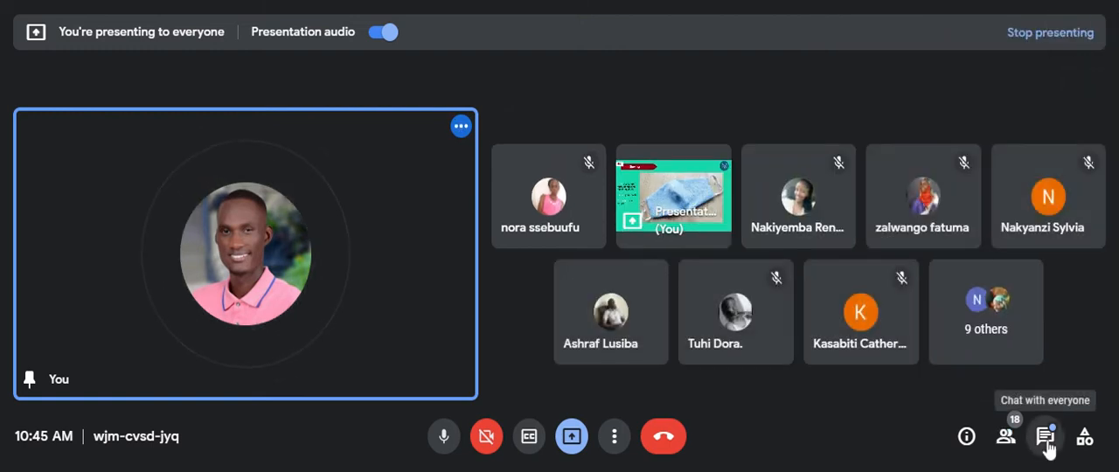
Open in-call messages to read the participant's question about when to photograph progress.
click(1045, 436)
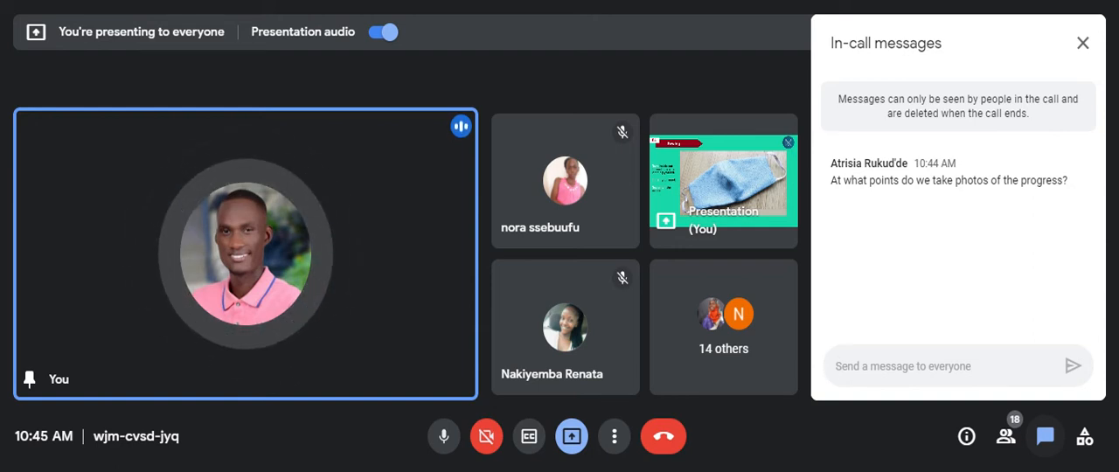
mouse_move(736, 191)
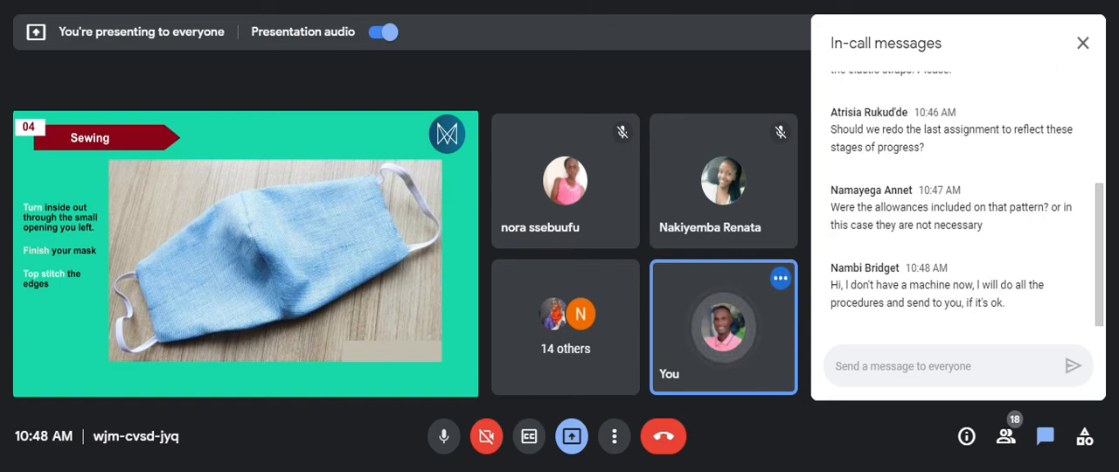
mouse_move(994, 224)
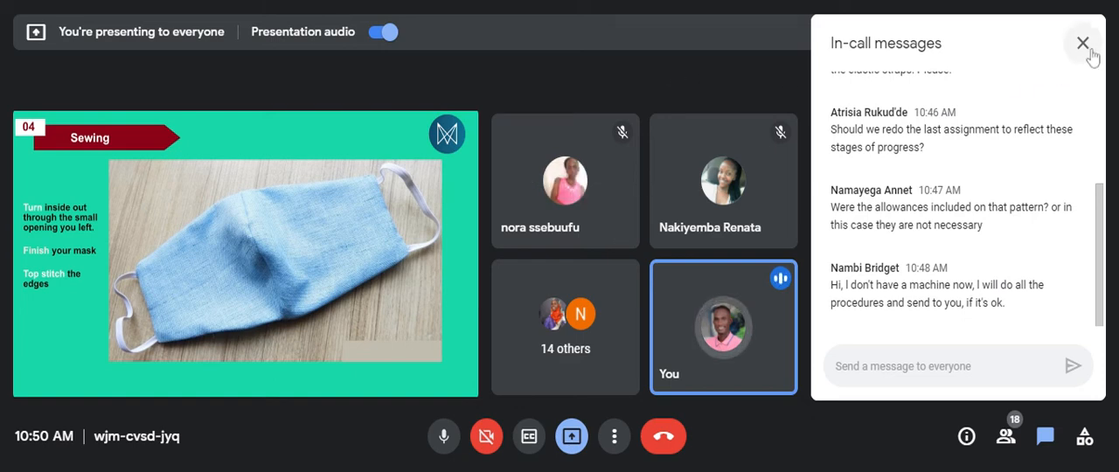
mouse_move(1083, 43)
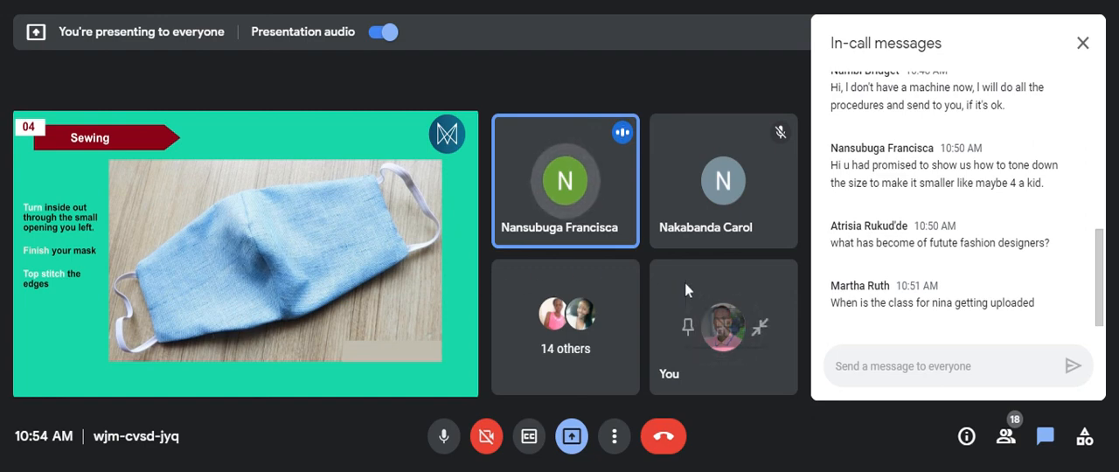
mouse_move(772, 53)
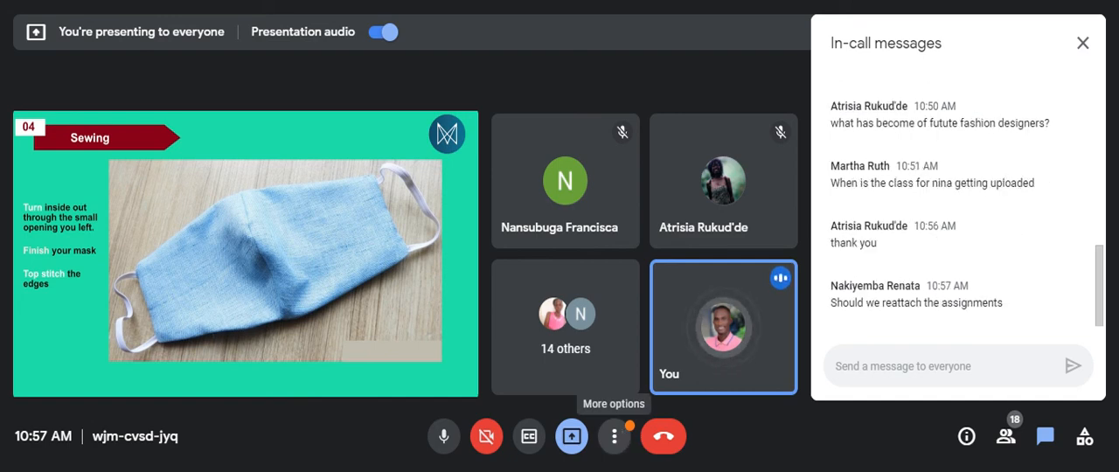
mouse_move(757, 421)
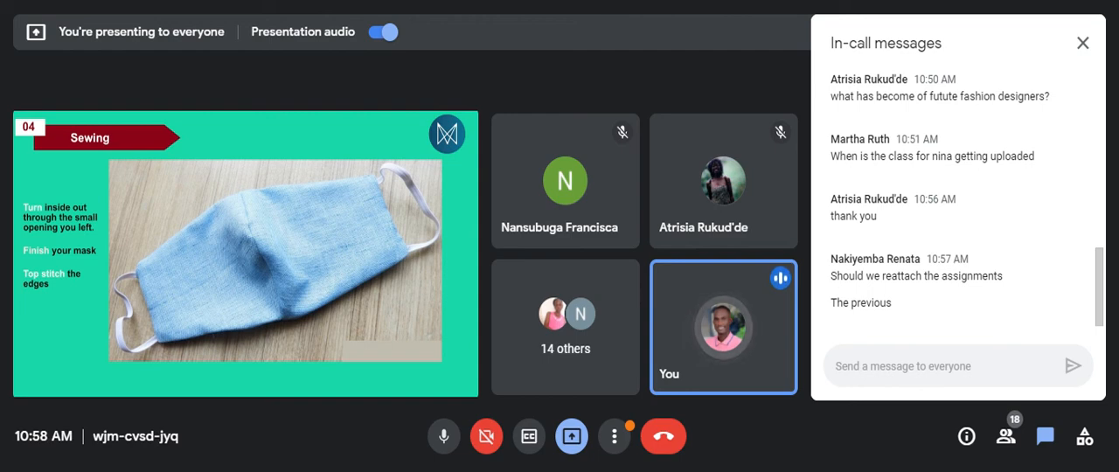
mouse_move(662, 437)
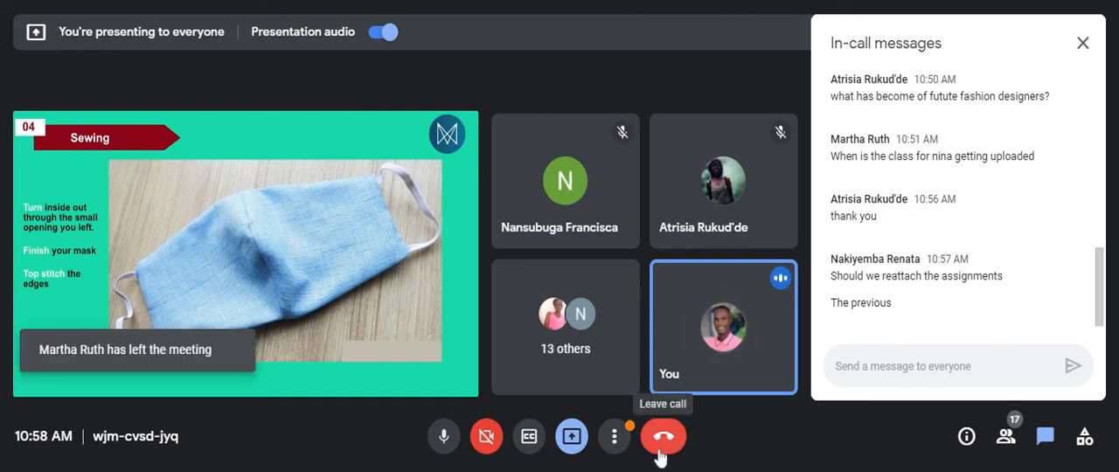
Leave the Google Meet call with the red Leave call button.
click(662, 436)
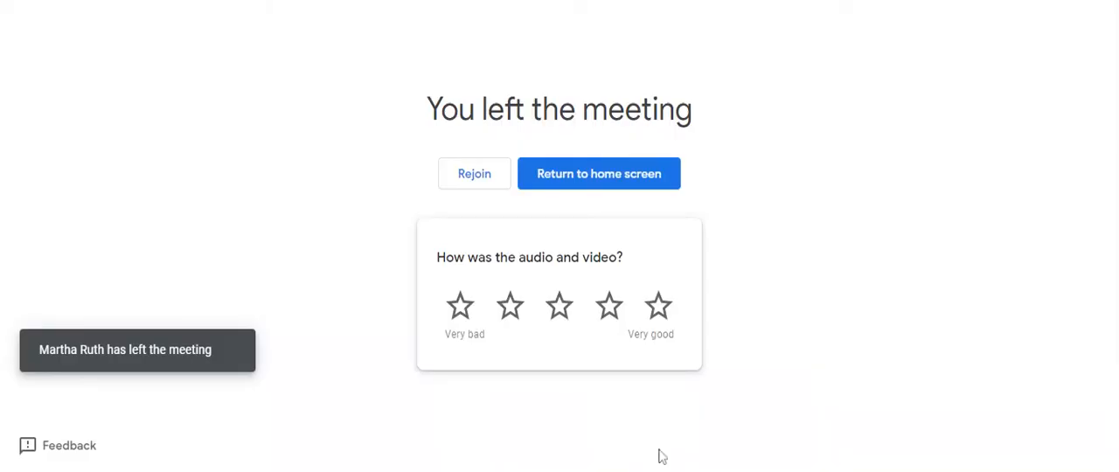